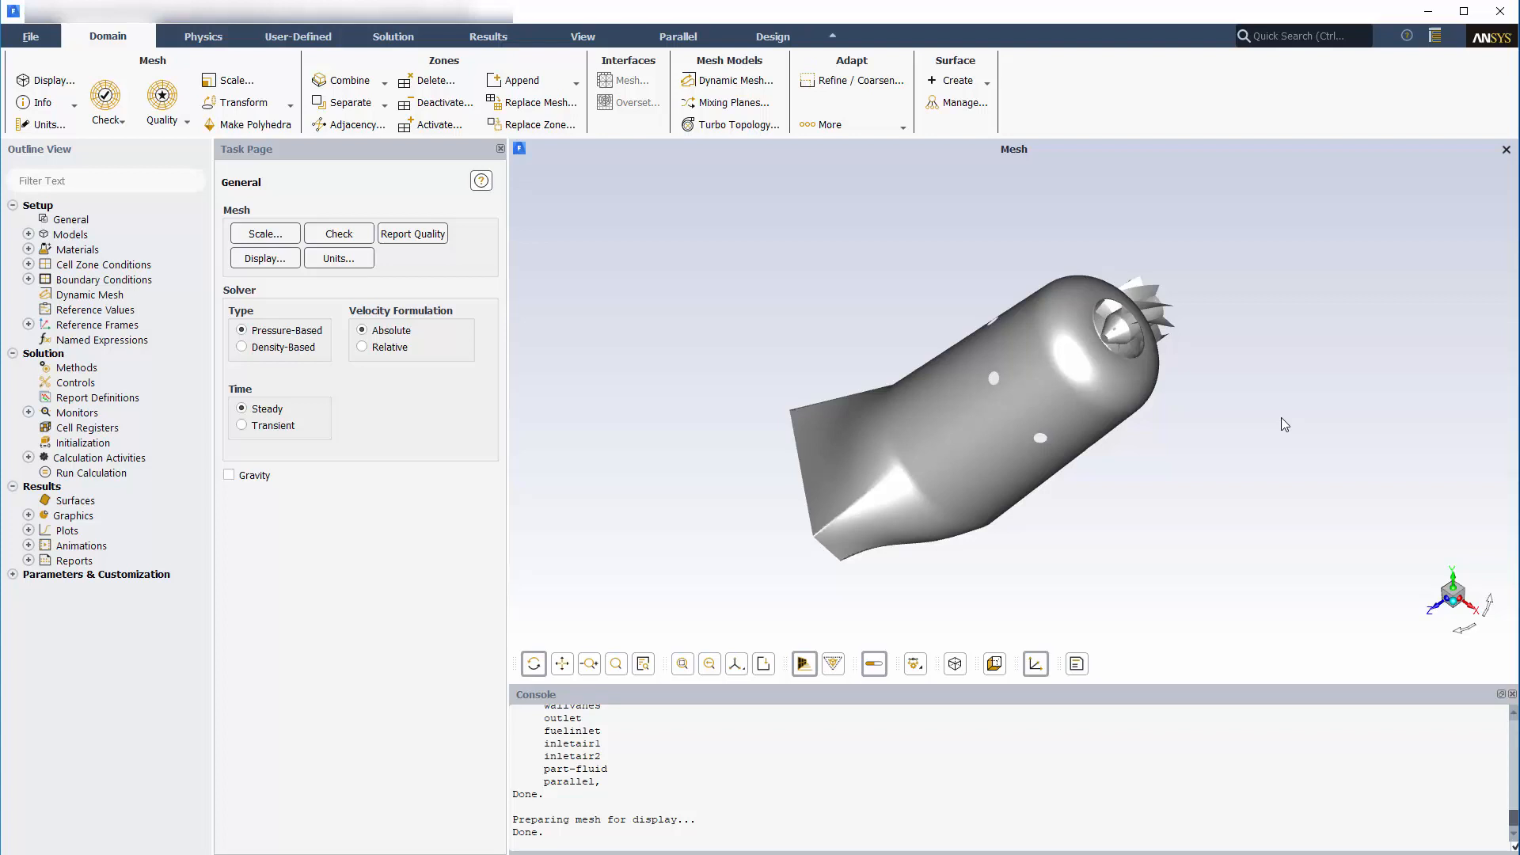
mouse_move(589, 166)
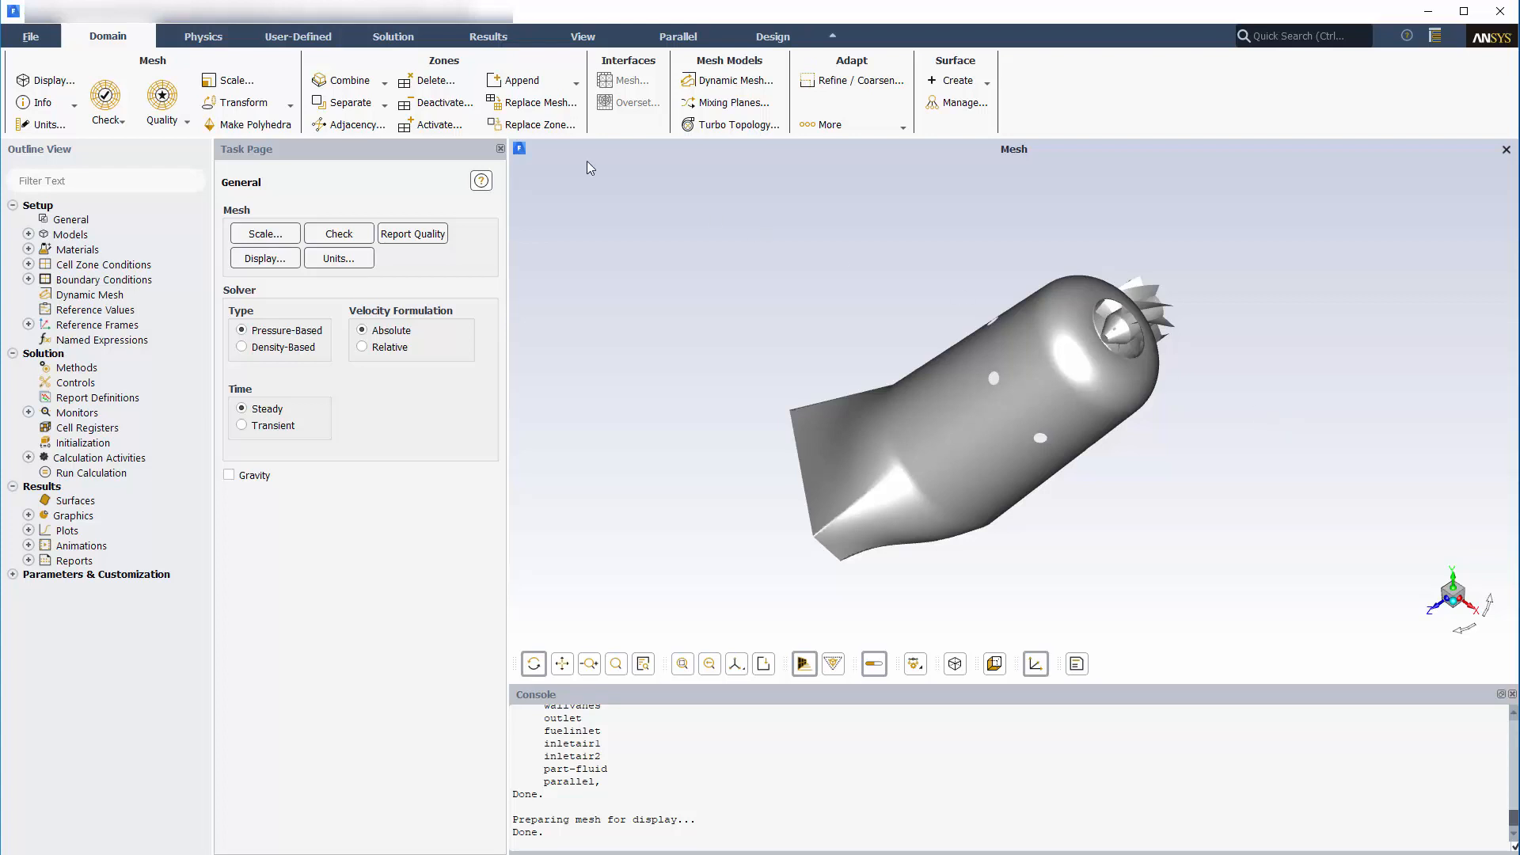
Step: Bring up the Species model settings for non-premixed steady diffusion flamelet combustion
left_click(703, 101)
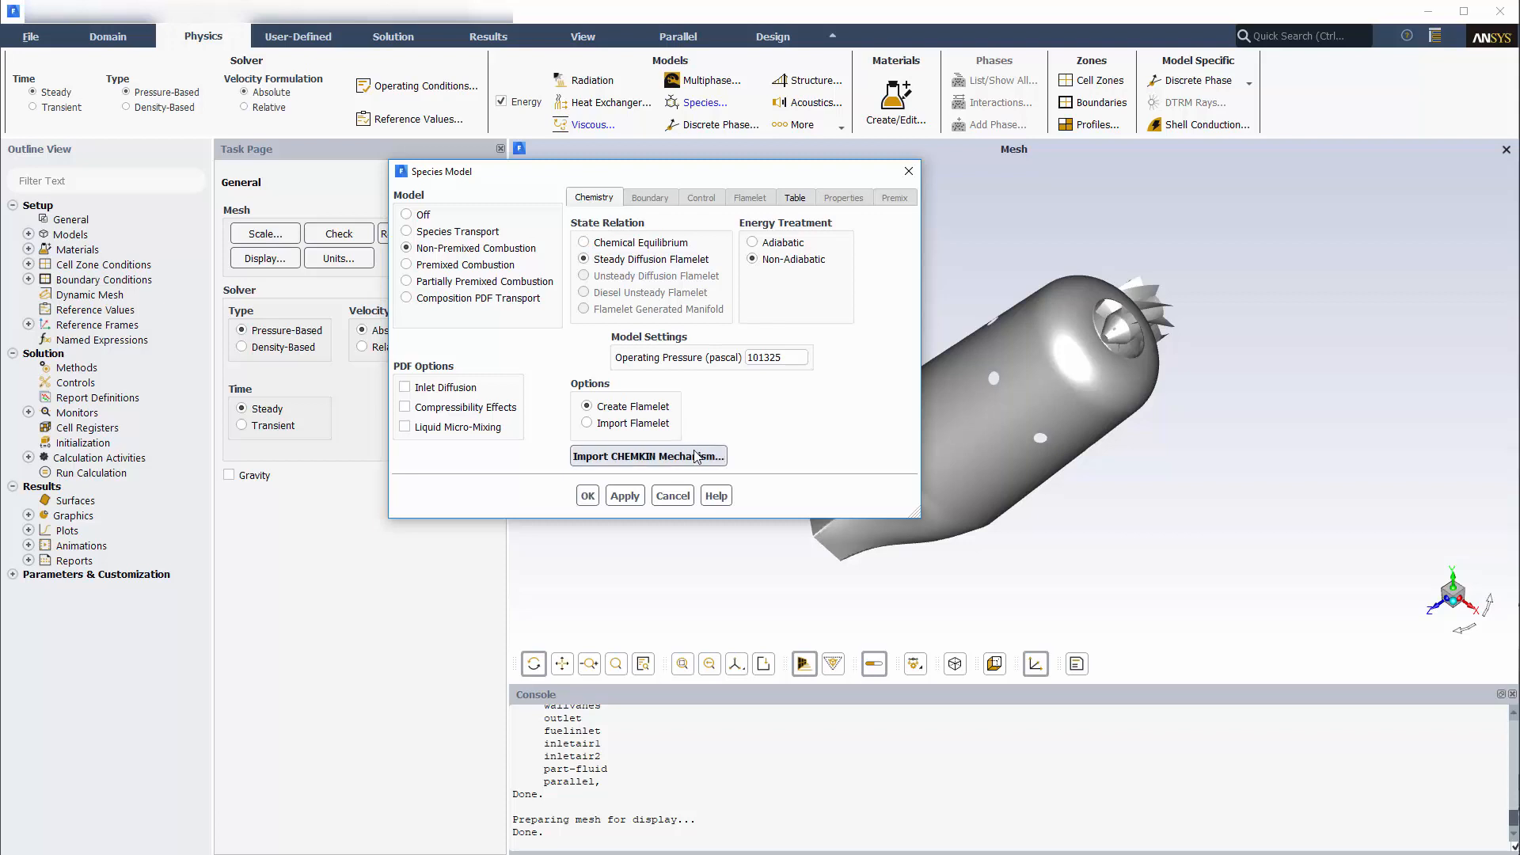
Step: Import the CHEMKIN reaction mechanism into the flamelet-mixture material
left_click(648, 456)
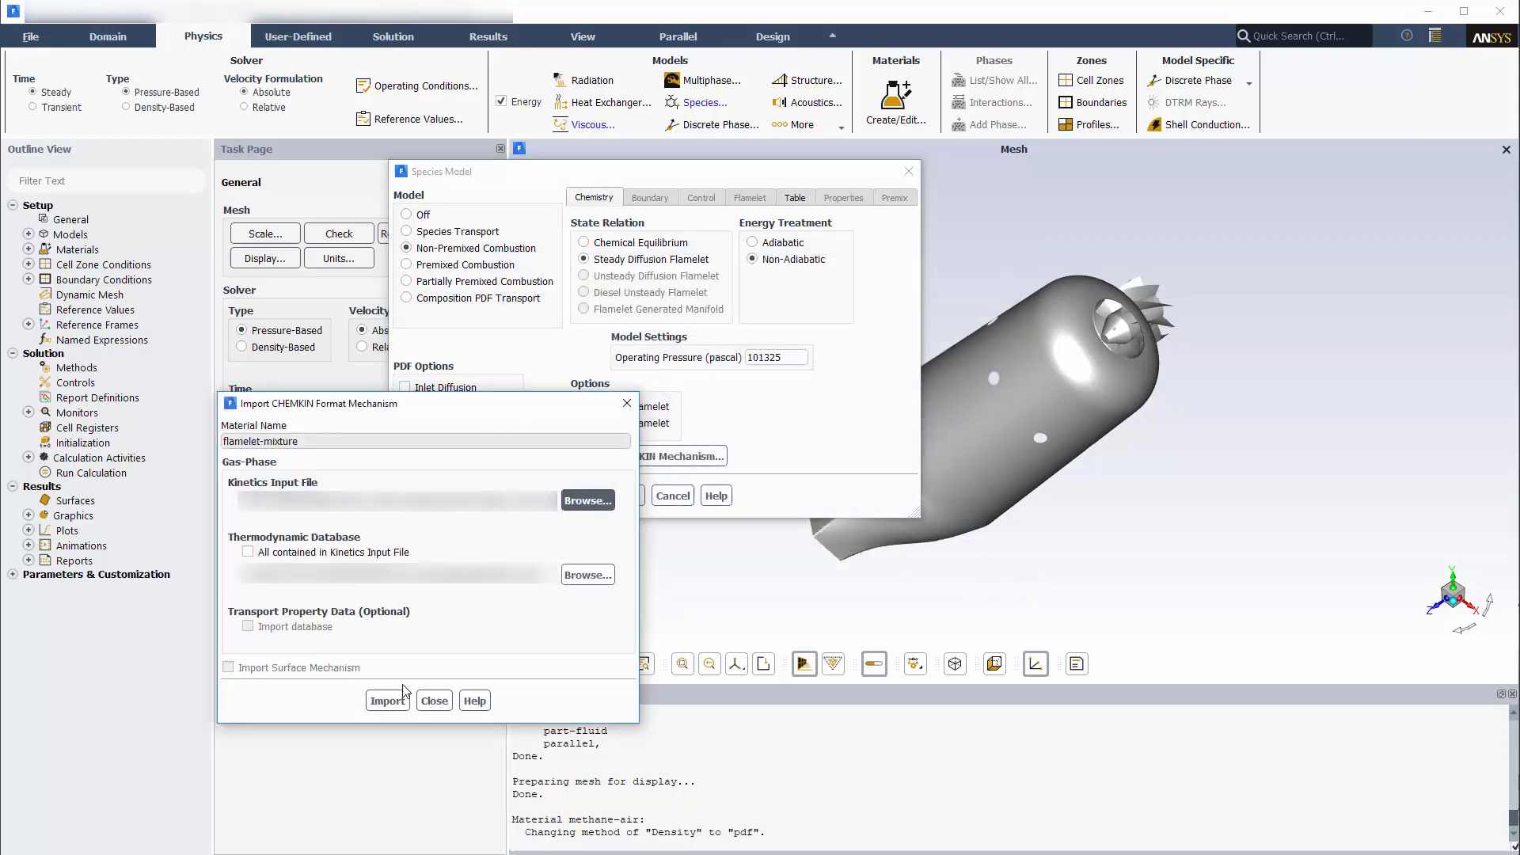
left_click(386, 700)
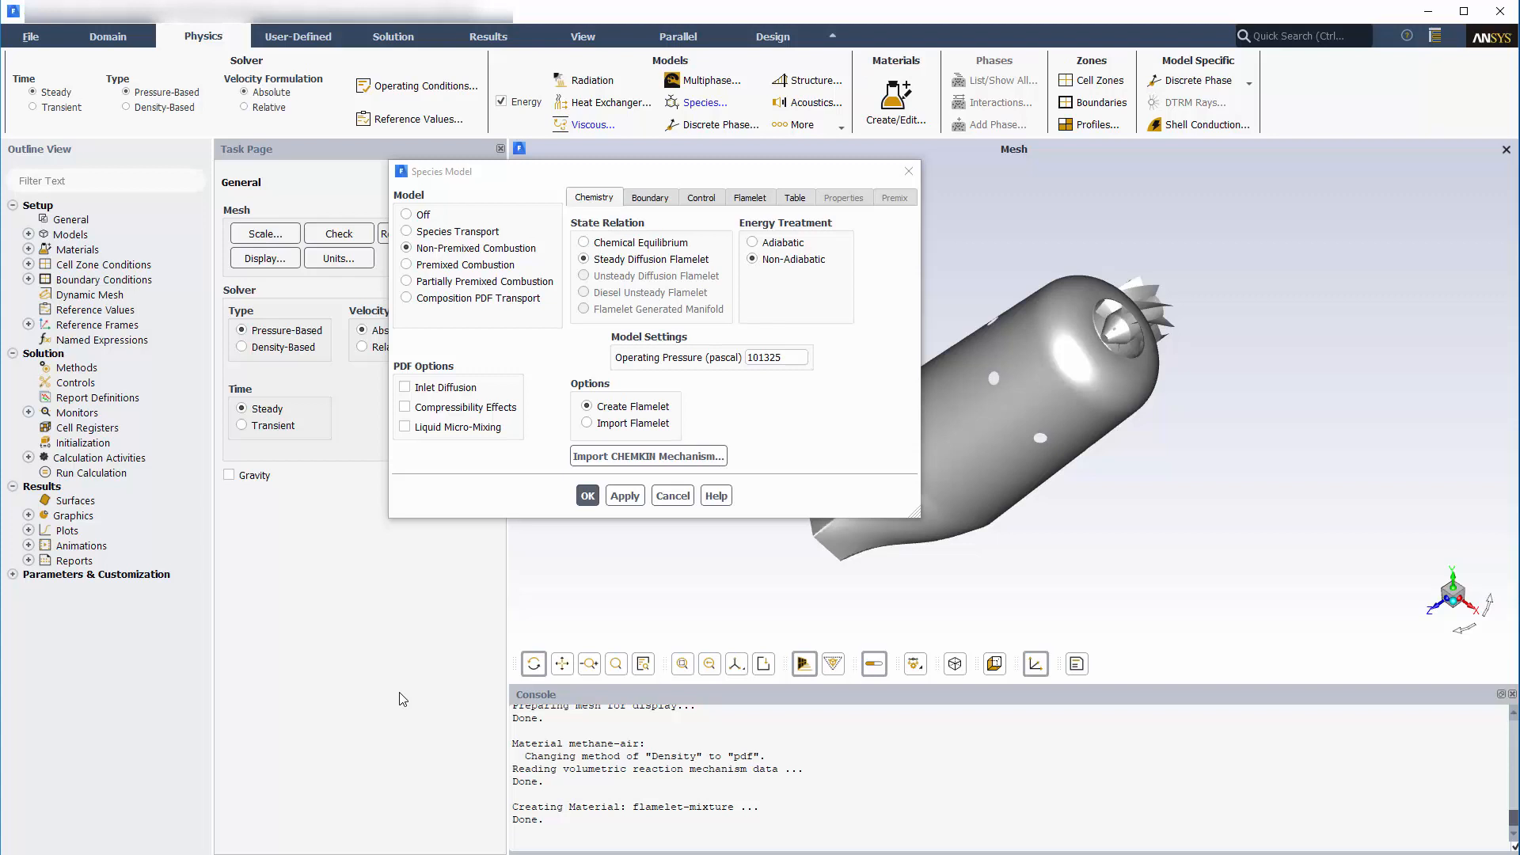
Step: Review the boundary compositions: fuel ch4 at 1, oxidizer n2 at 0.767, both at 300 K
left_click(650, 196)
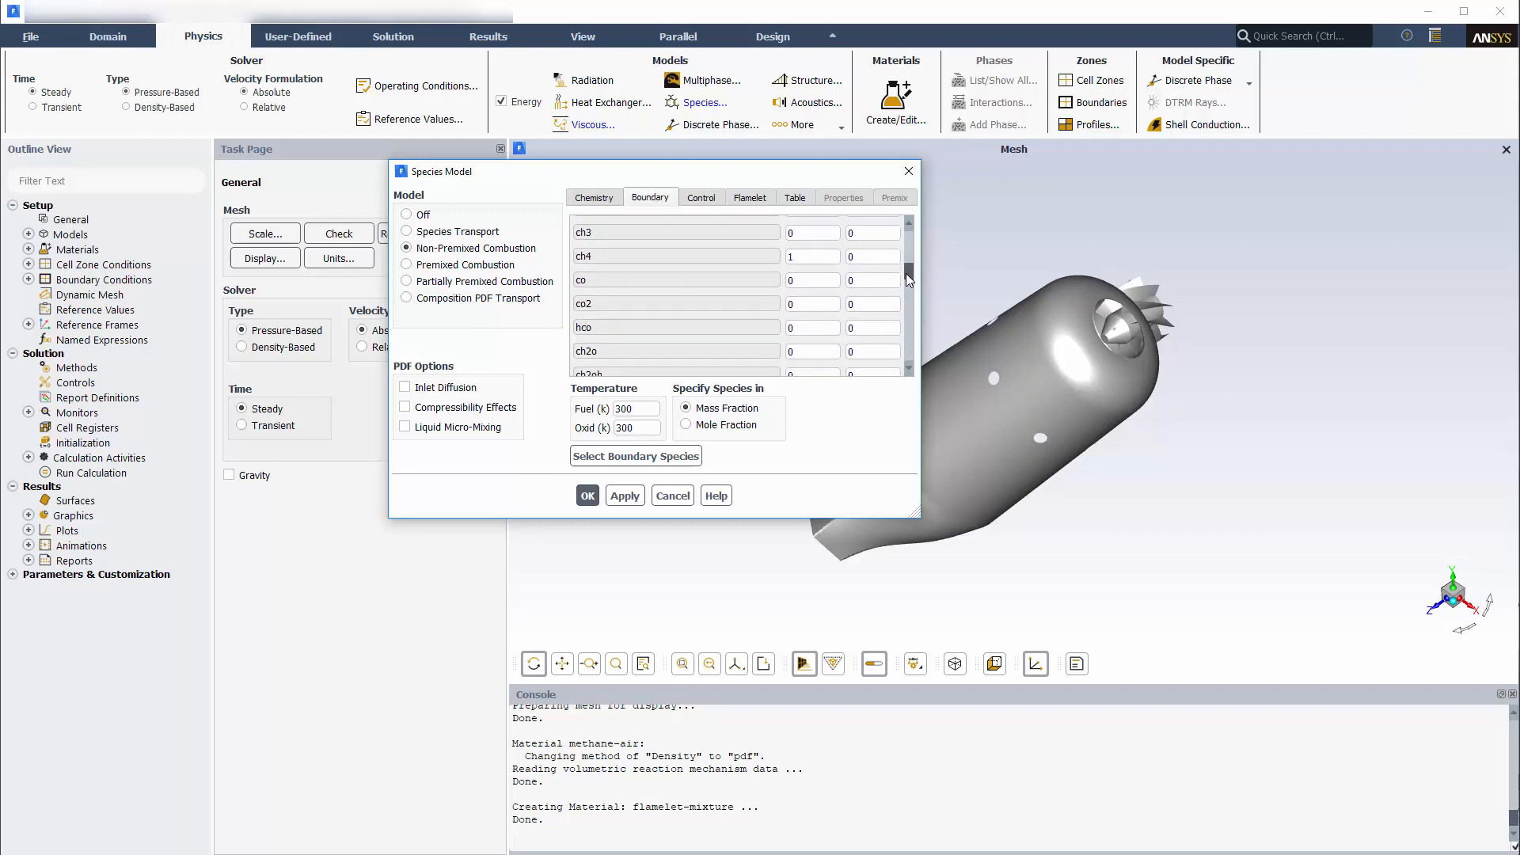
scroll("down", 3)
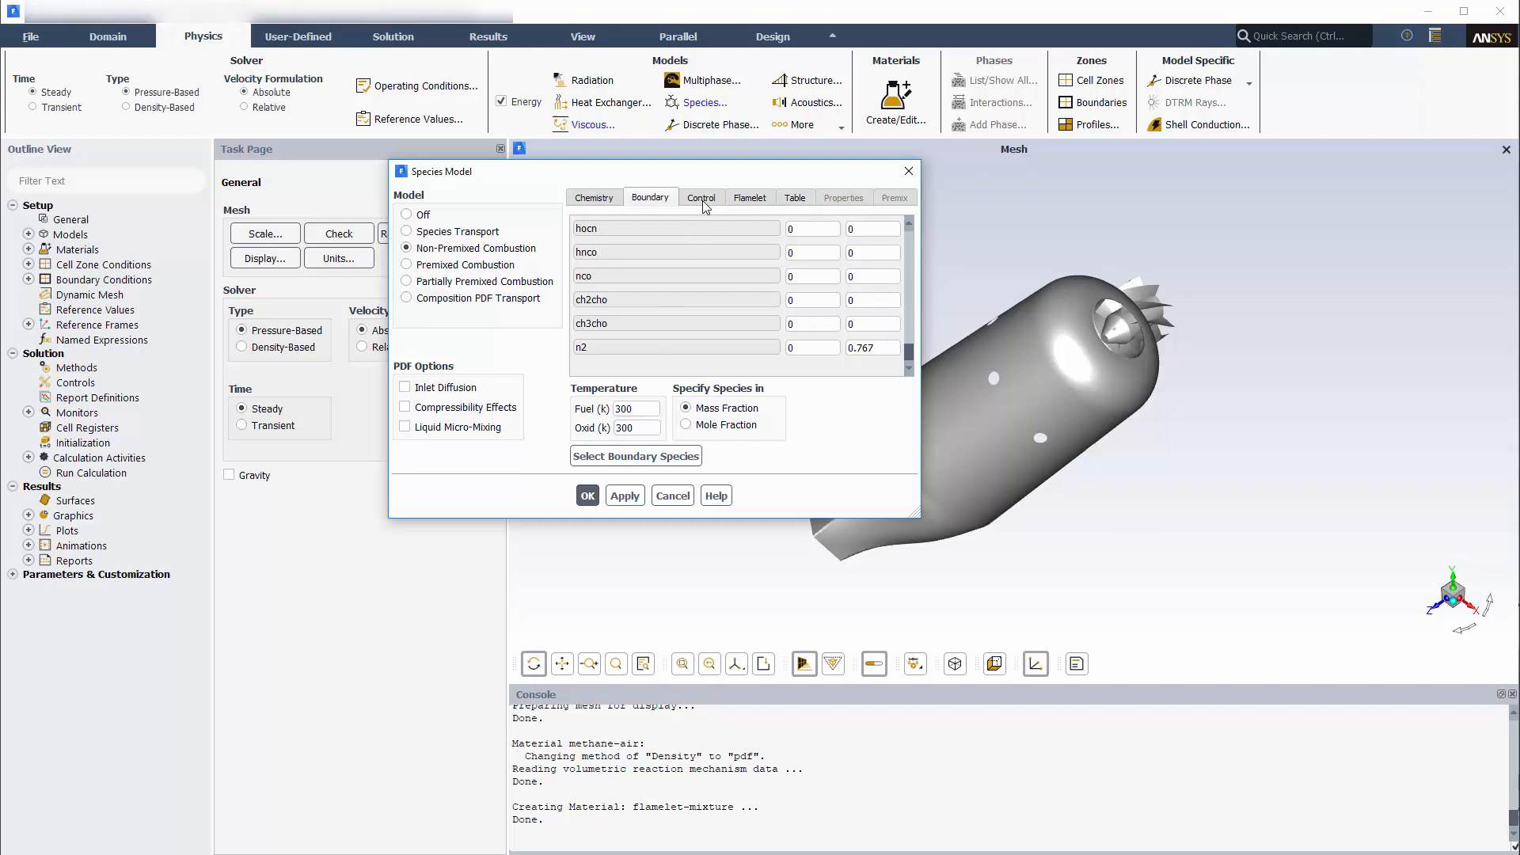
Step: Check the flamelet controls, calculate the steady diffusion flamelets and dismiss the save prompt
left_click(700, 198)
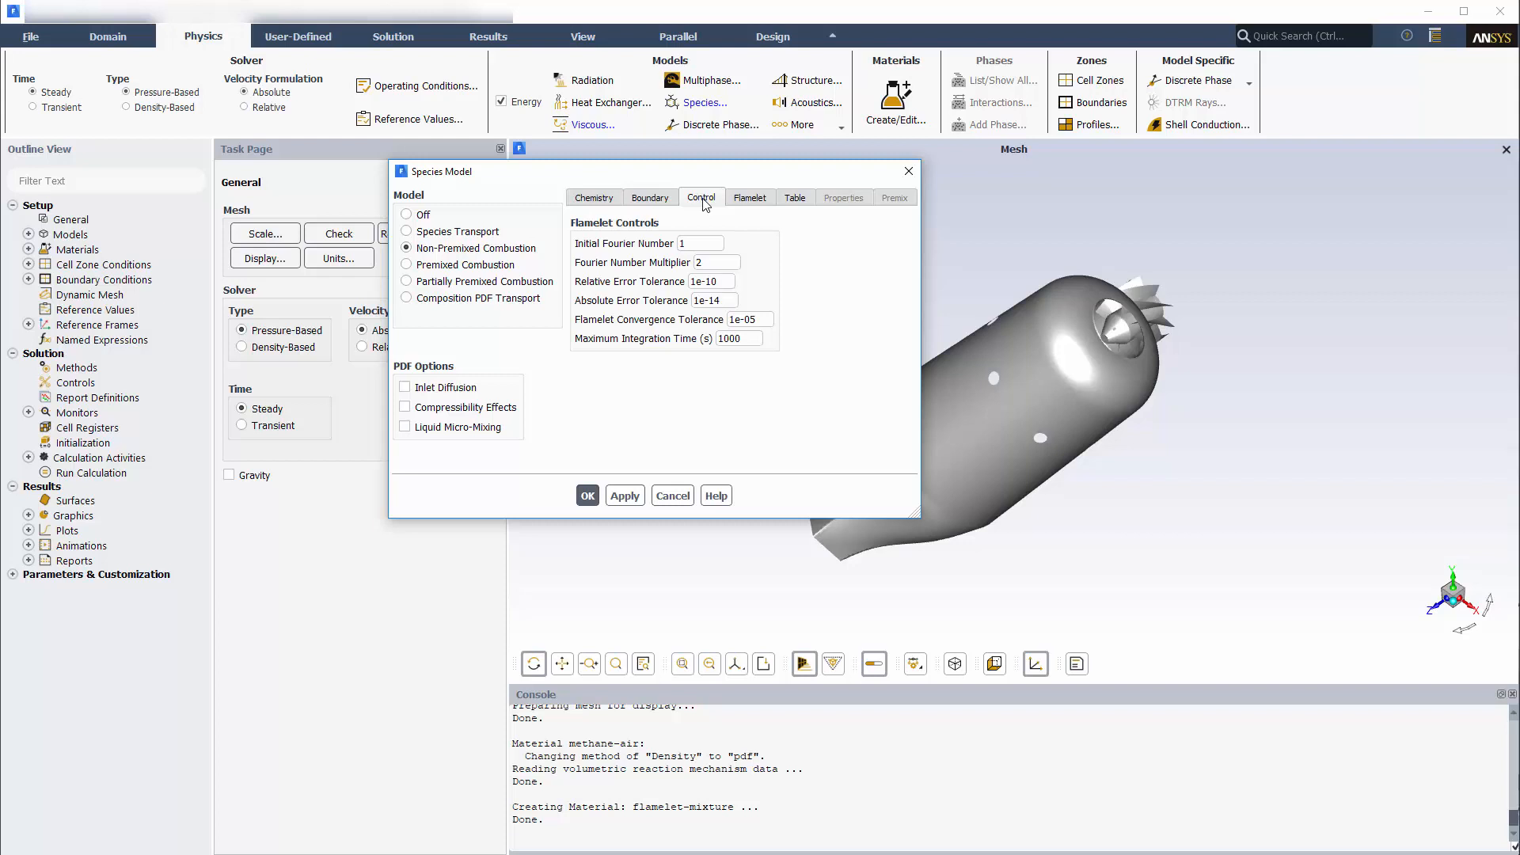
left_click(749, 196)
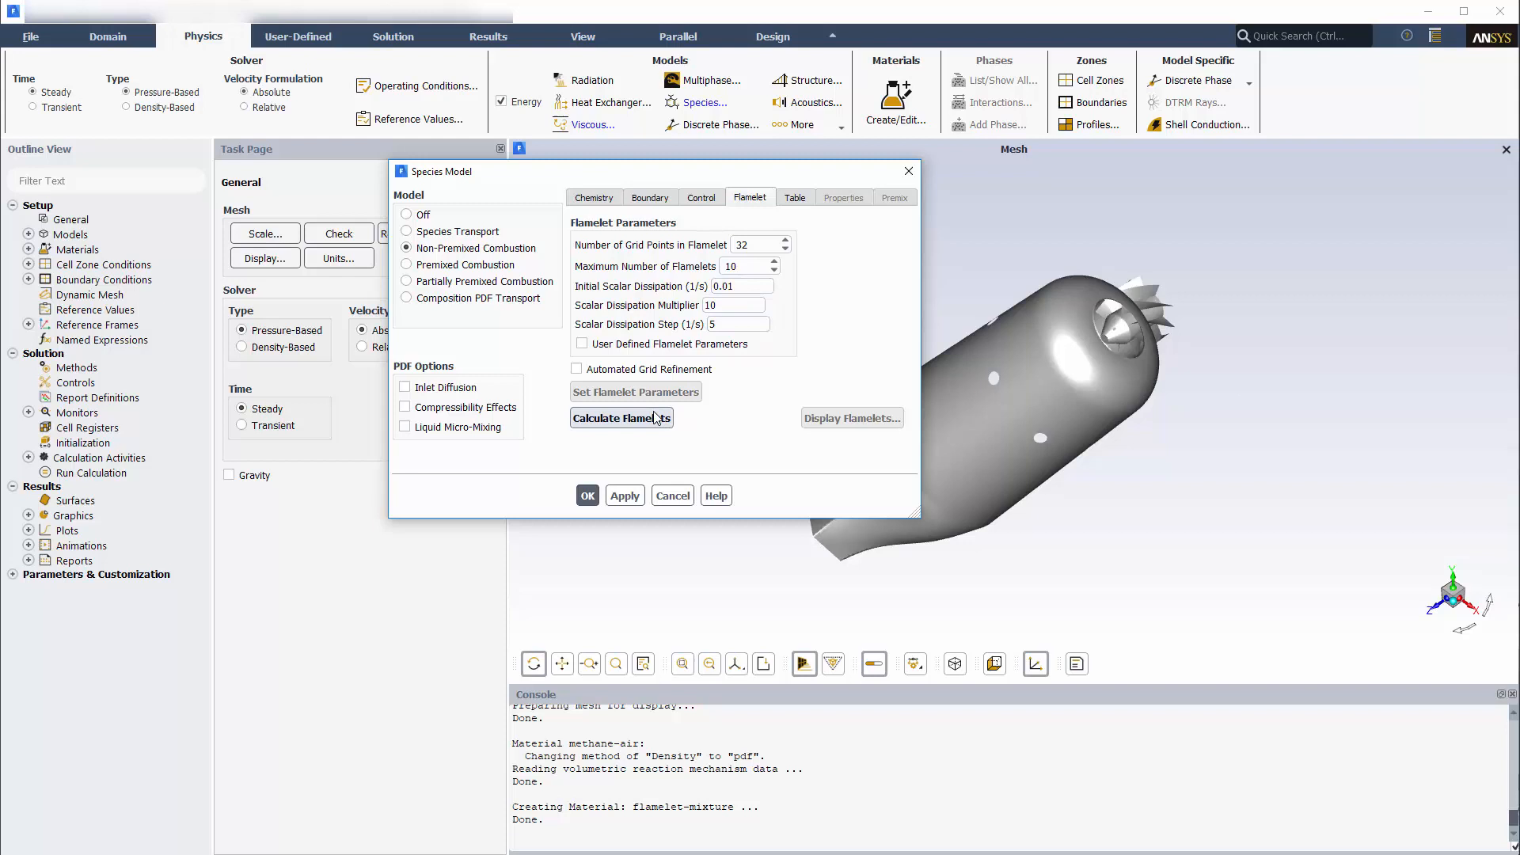
left_click(621, 418)
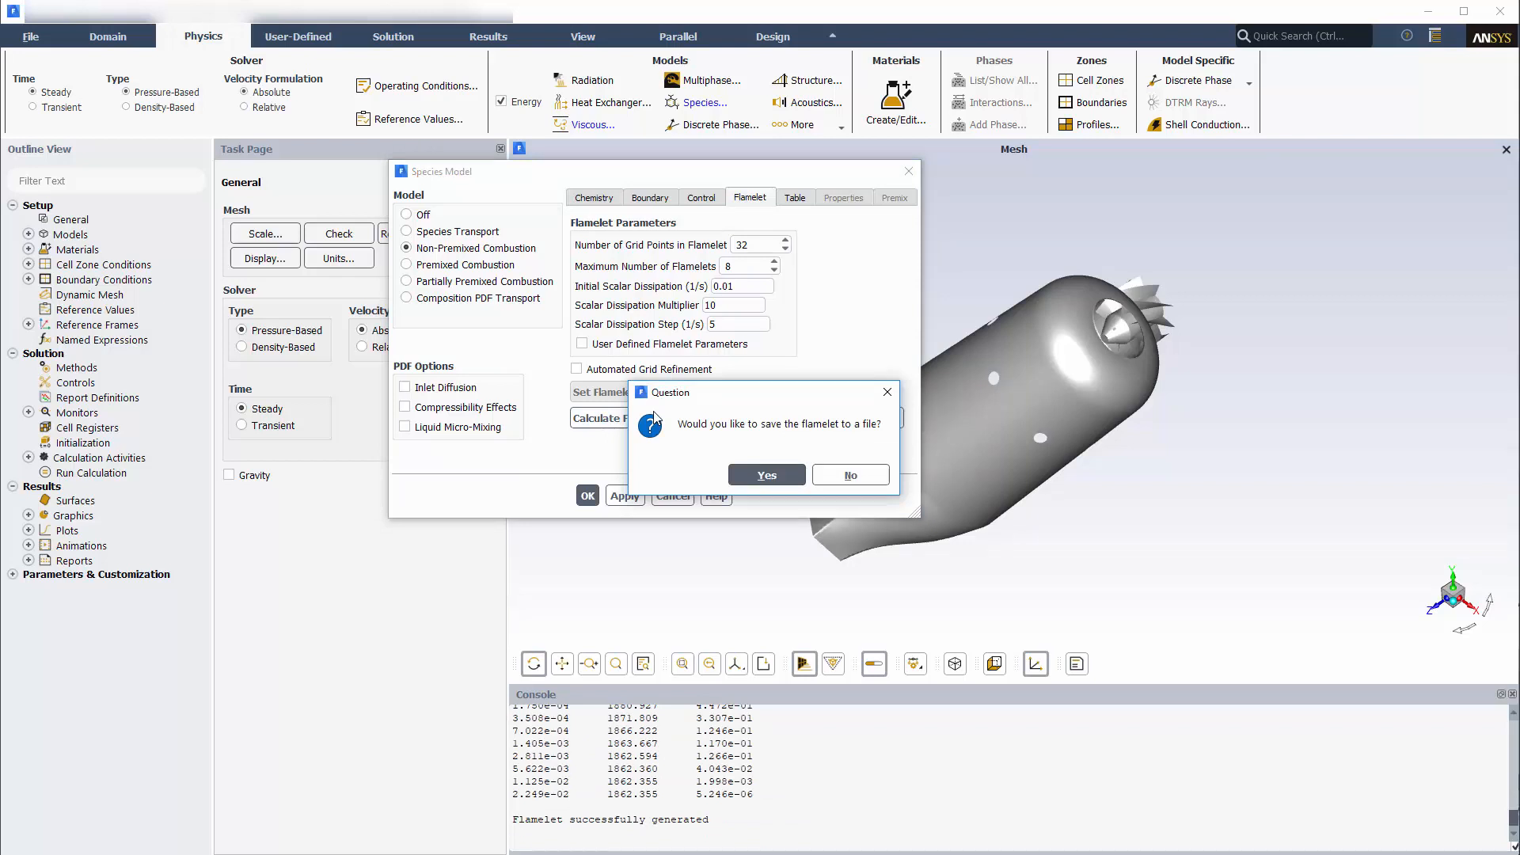
left_click(849, 475)
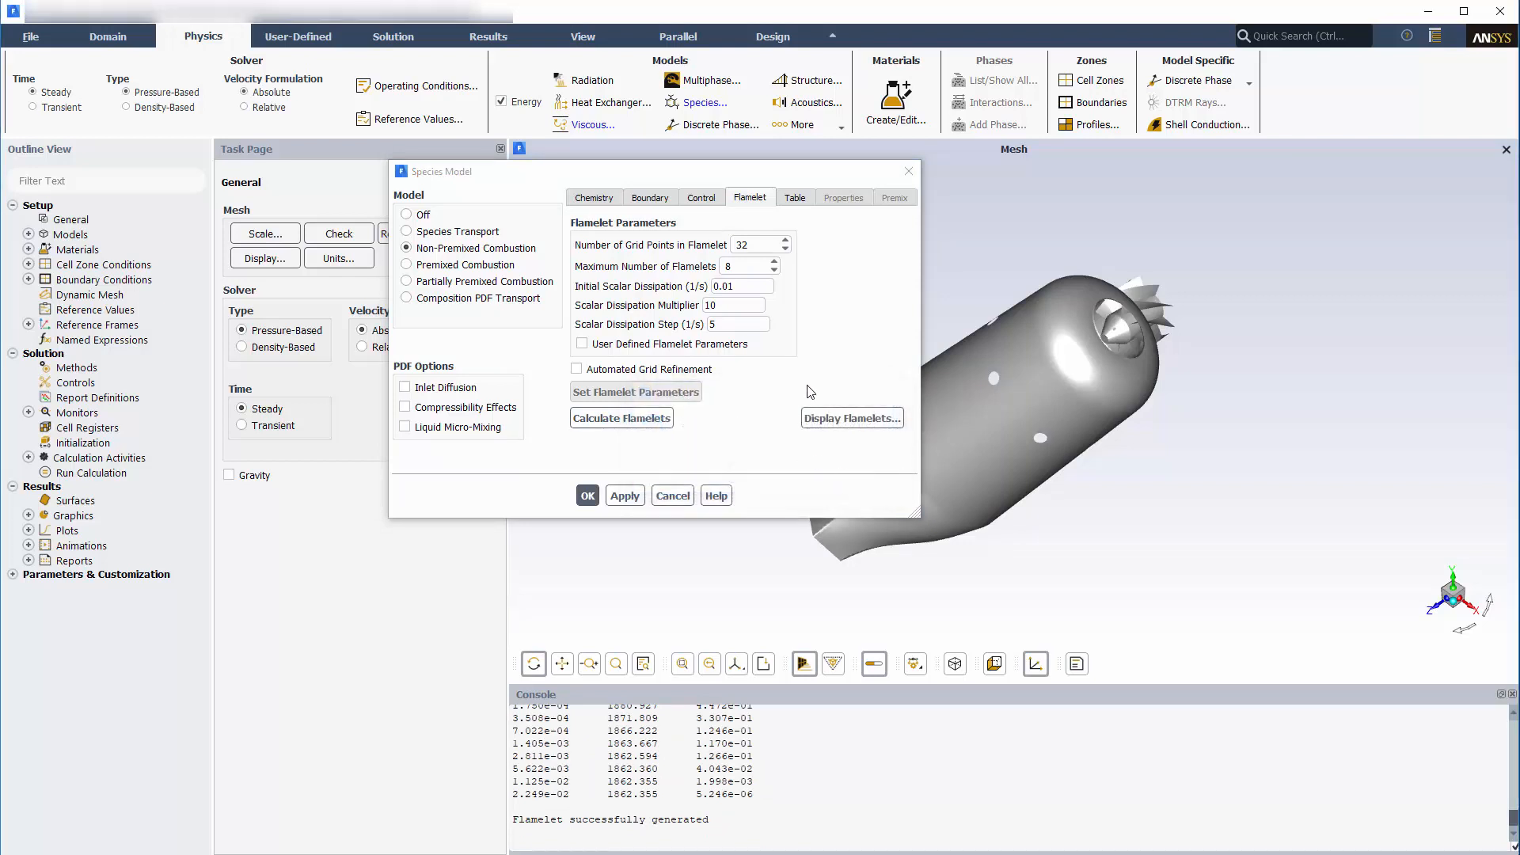
Step: Calculate the PDF lookup table, yielding 6560 points and 20 species
left_click(795, 196)
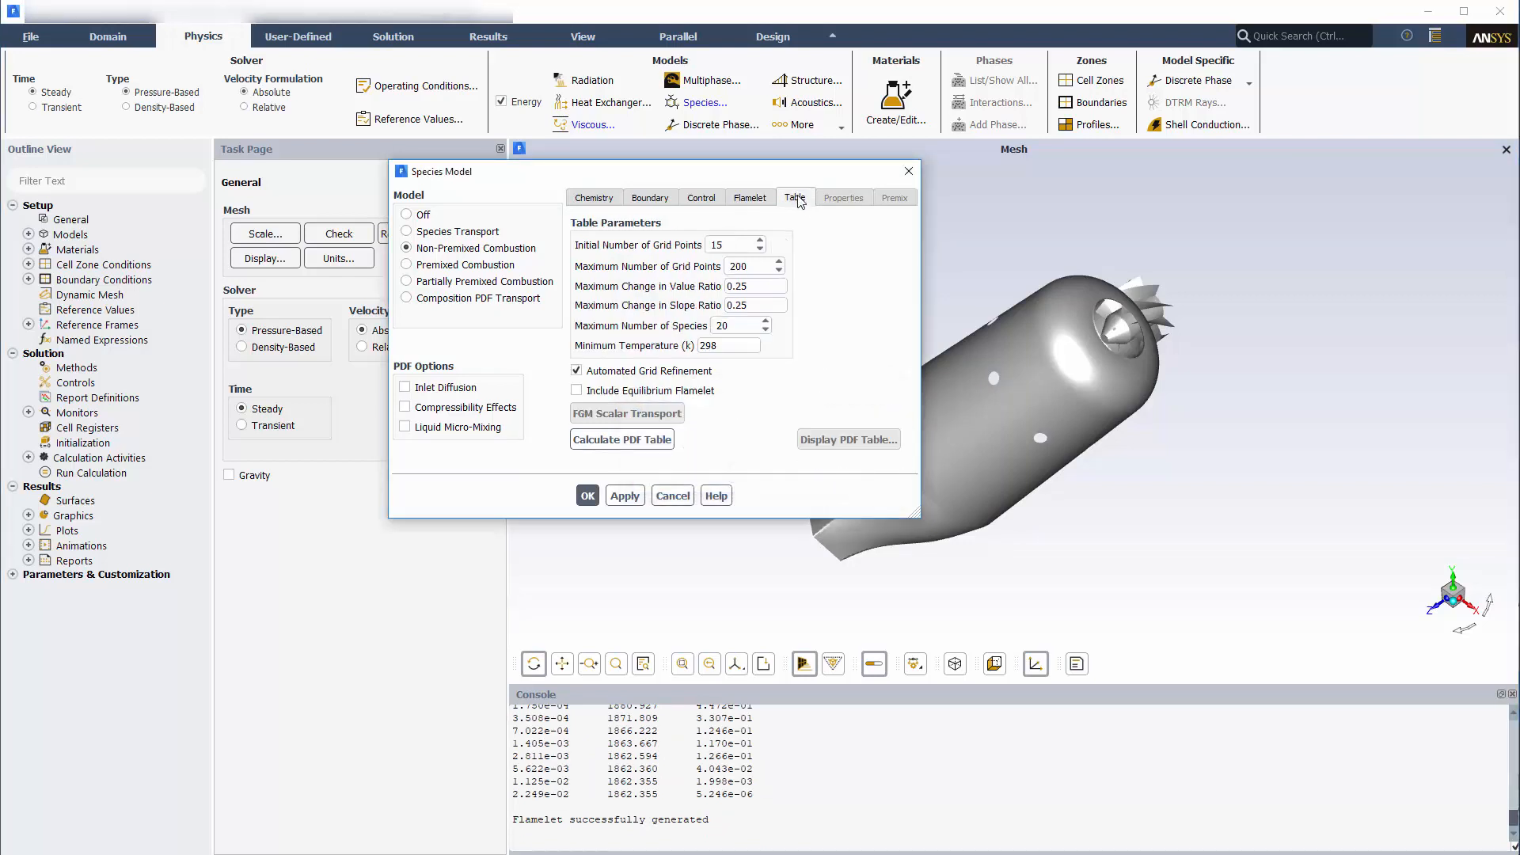
left_click(621, 439)
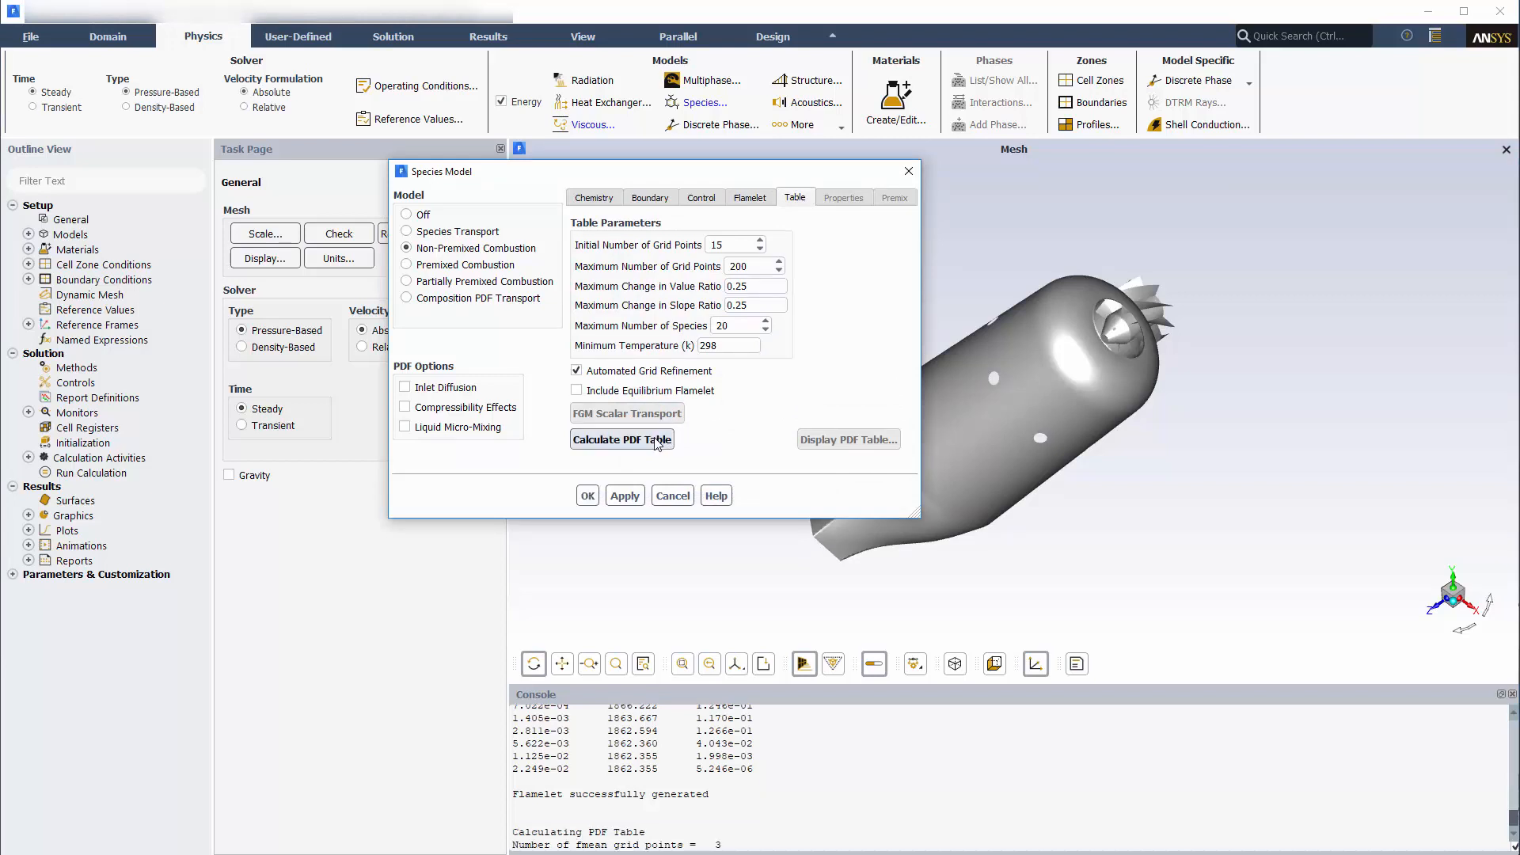
left_click(621, 438)
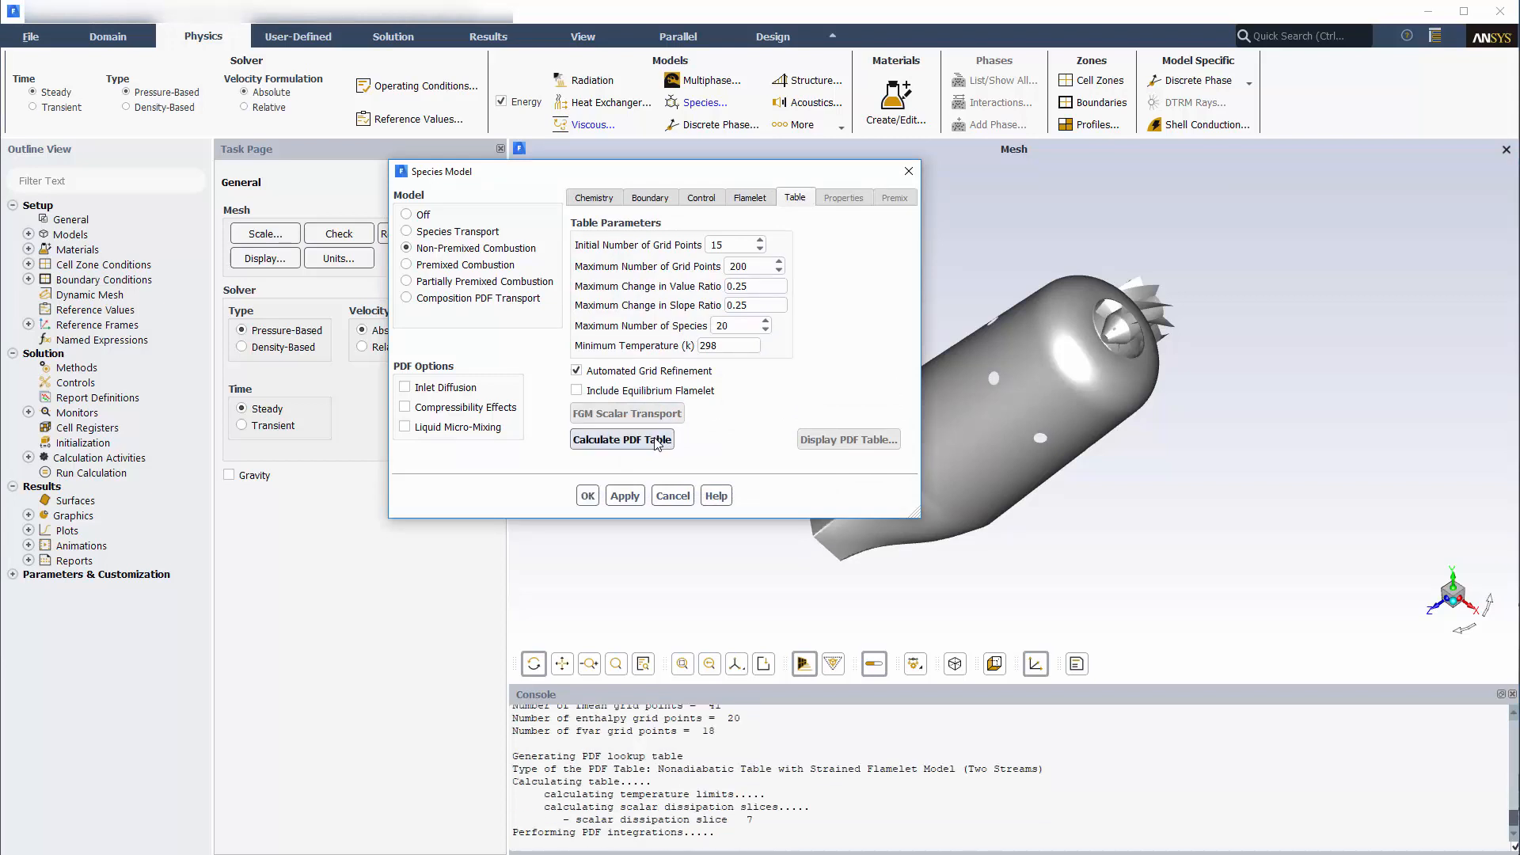
left_click(620, 439)
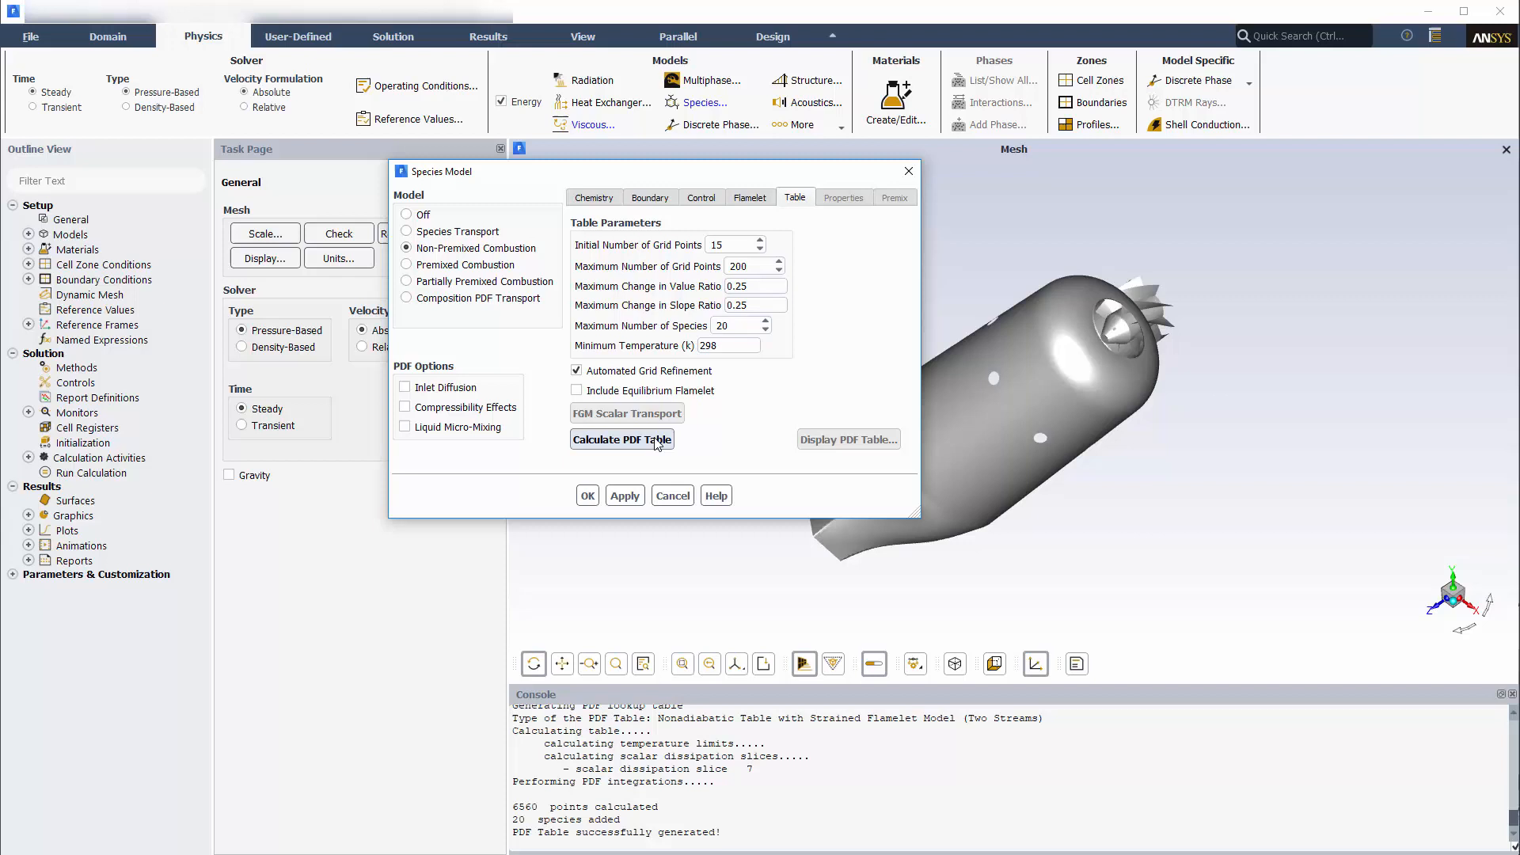
left_click(621, 439)
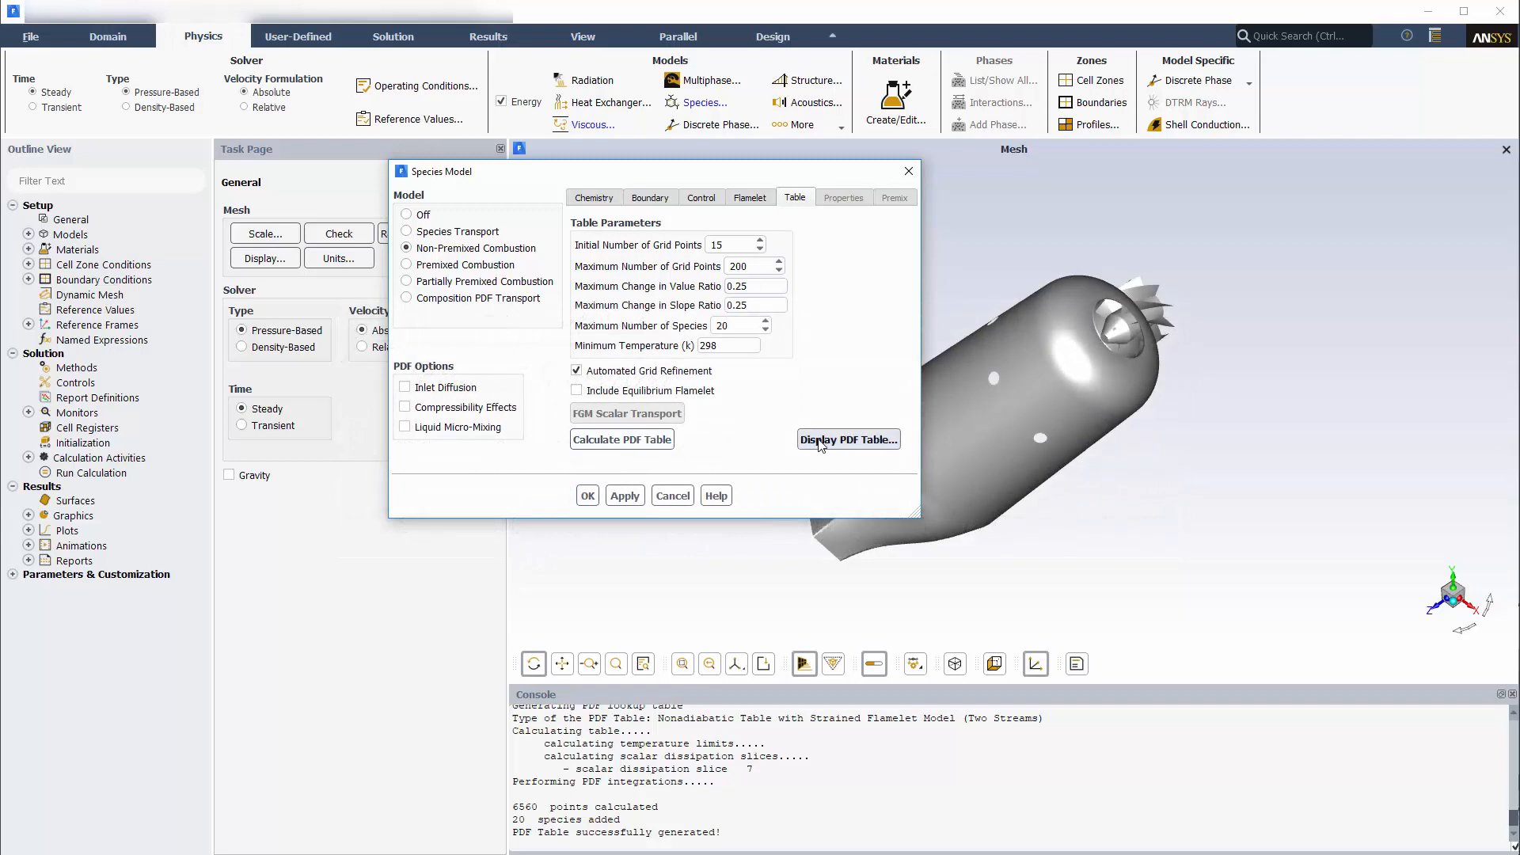
Step: Display the PDF table as a 3D Mean Temperature surface and accept the species model
left_click(846, 438)
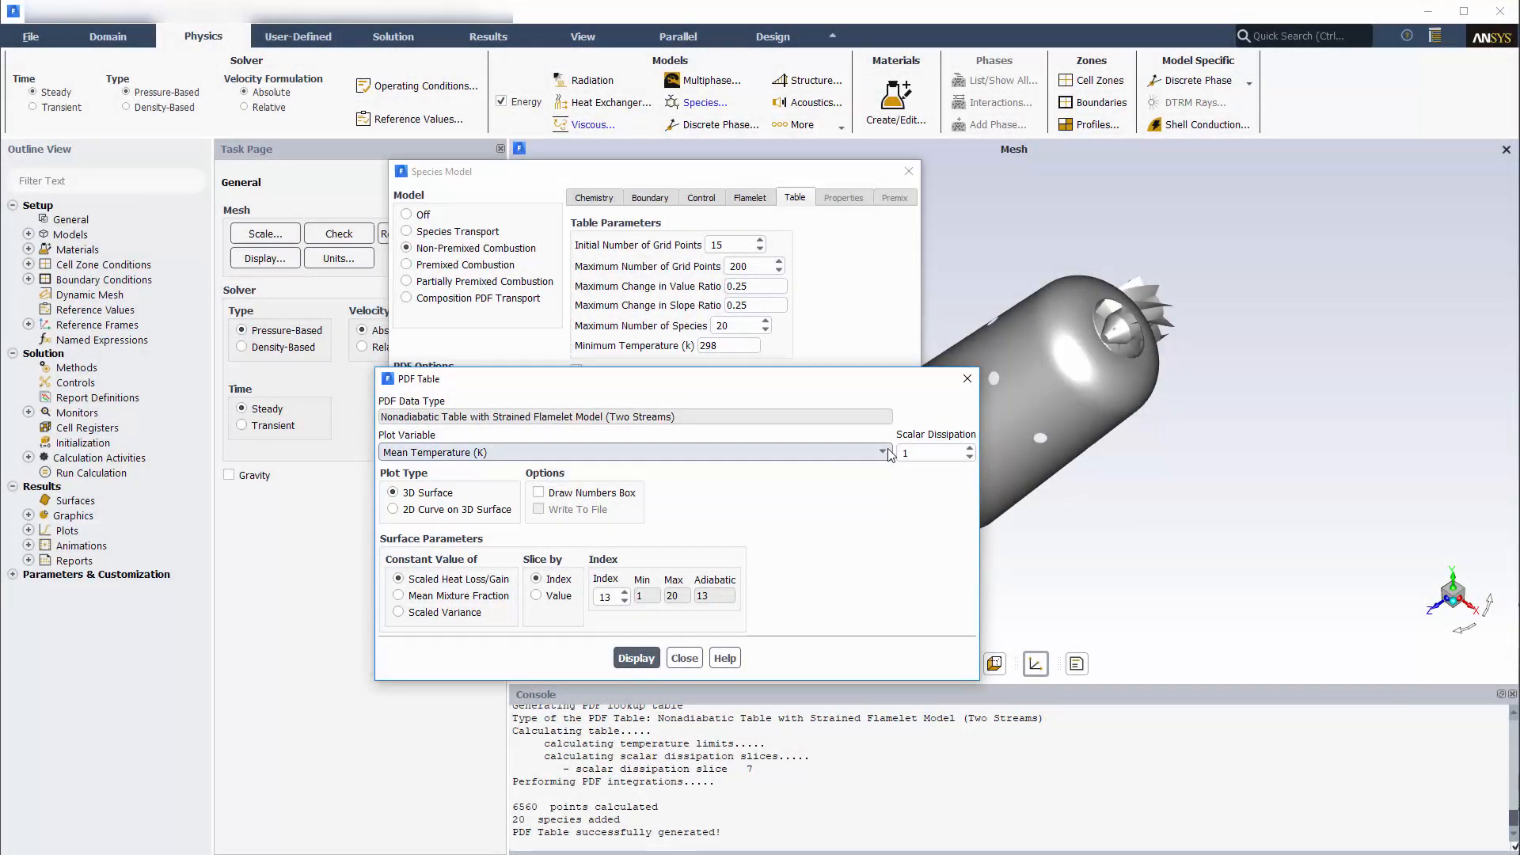
left_click(880, 453)
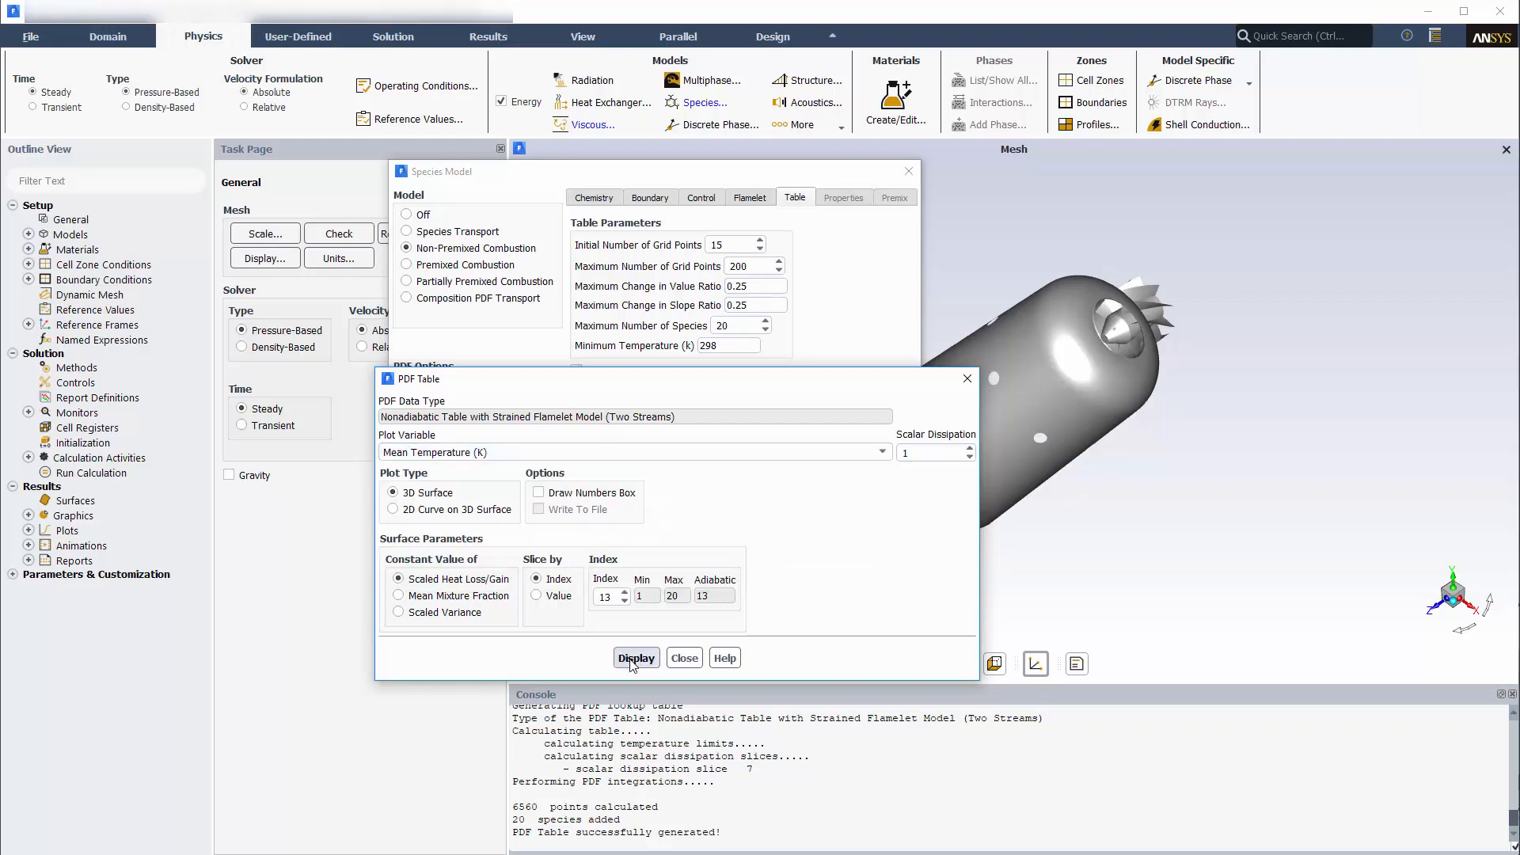
left_click(636, 657)
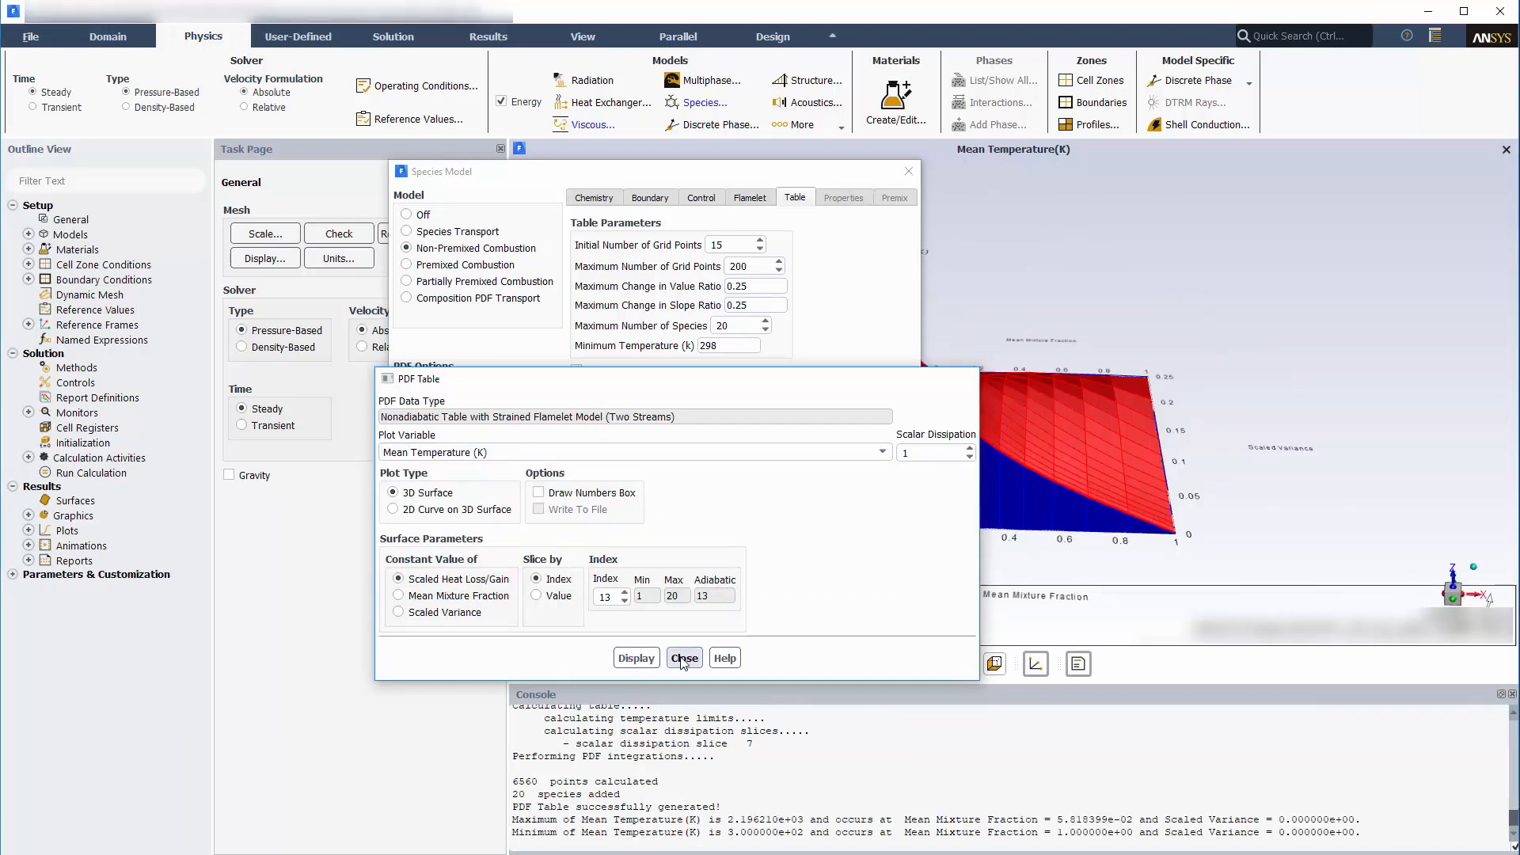
left_click(685, 659)
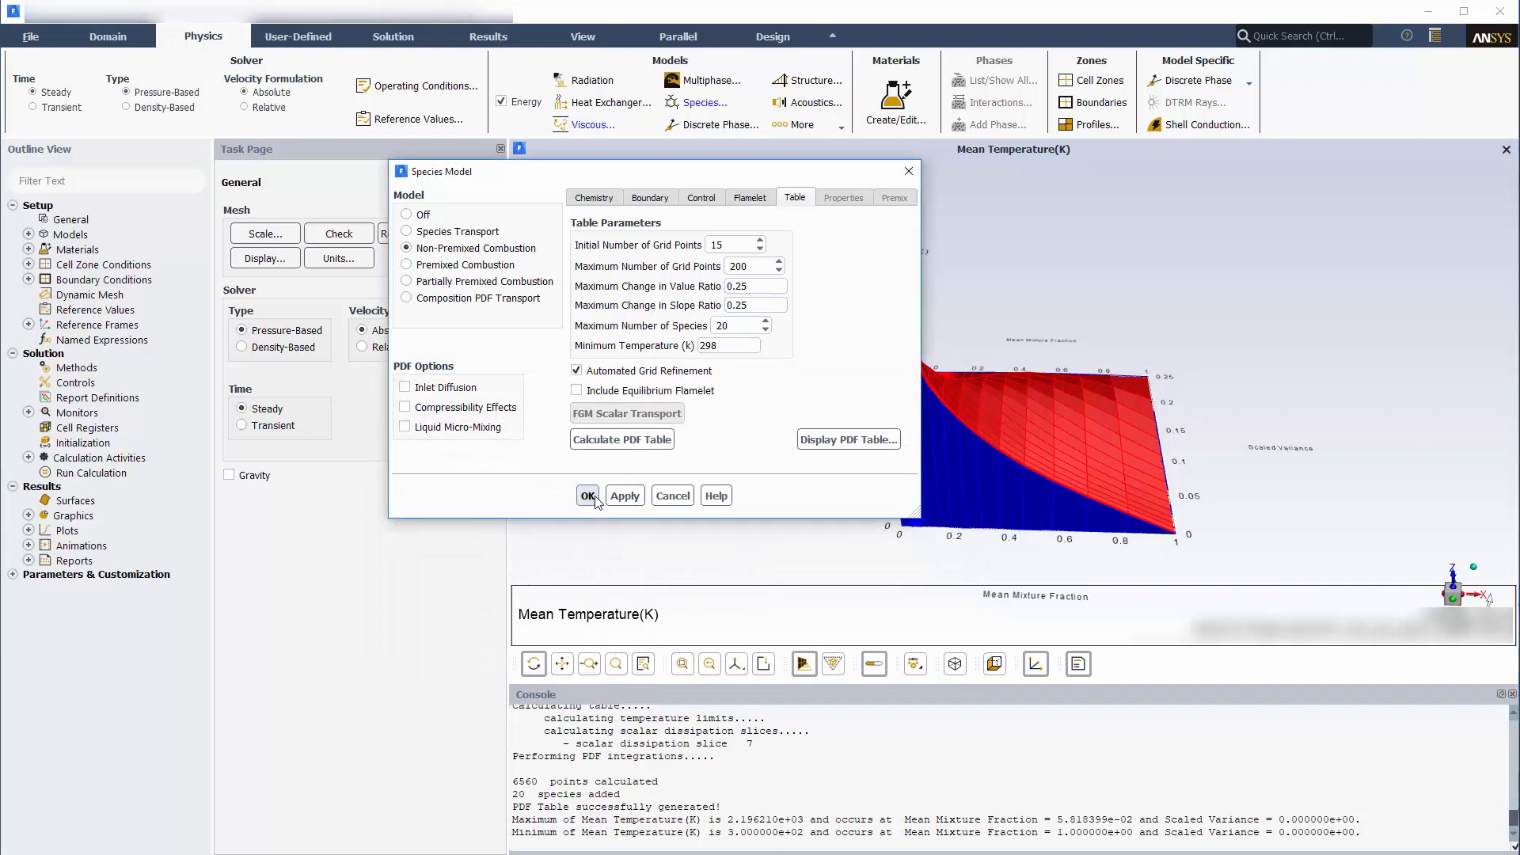
left_click(587, 495)
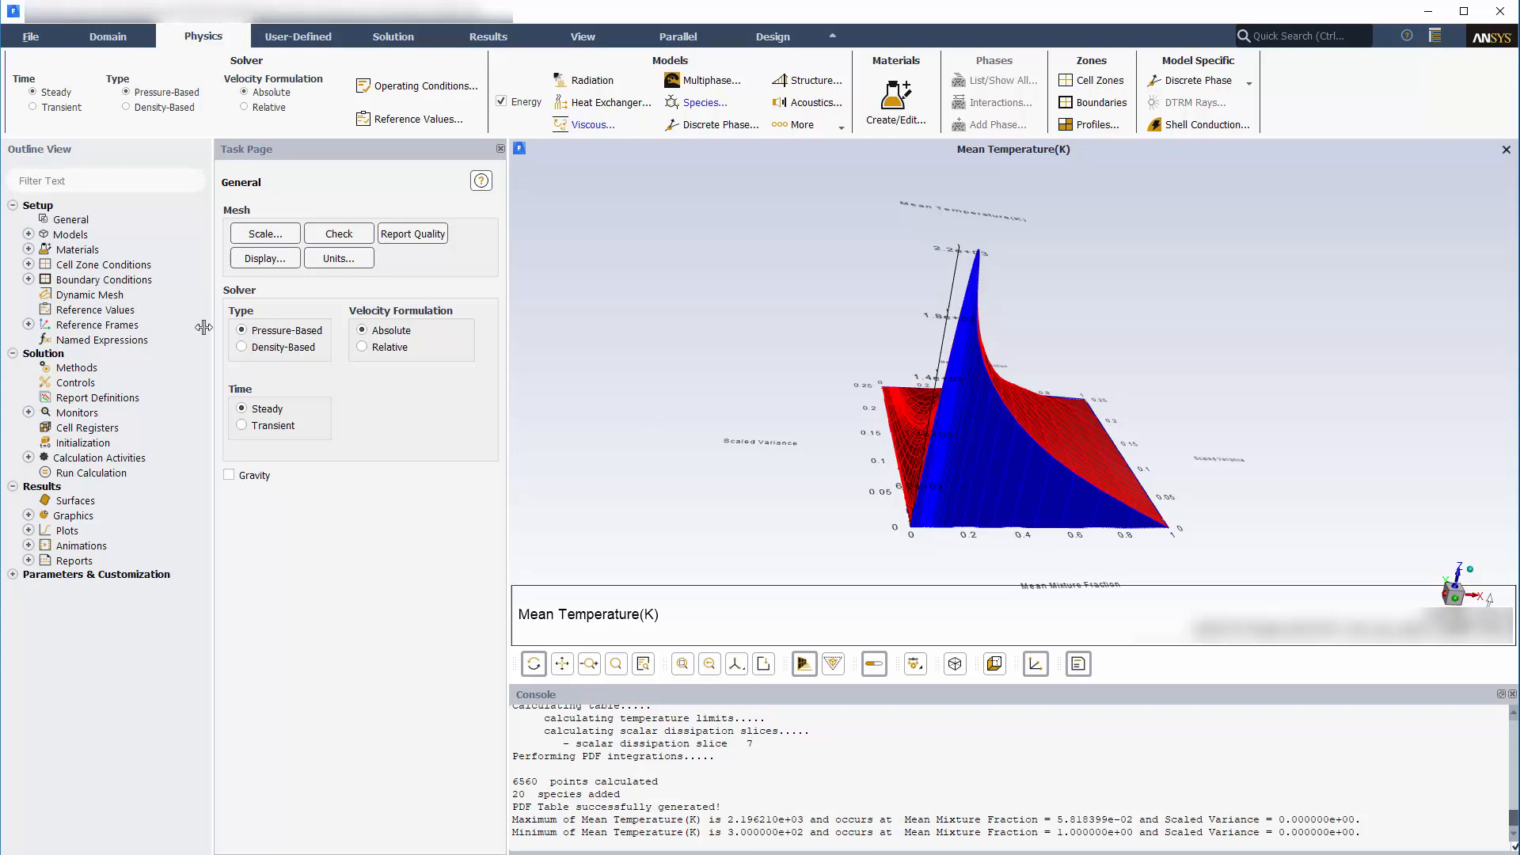
Step: Review the fuelinlet species conditions, then show the solution controls with relaxation factors
double_click(133, 295)
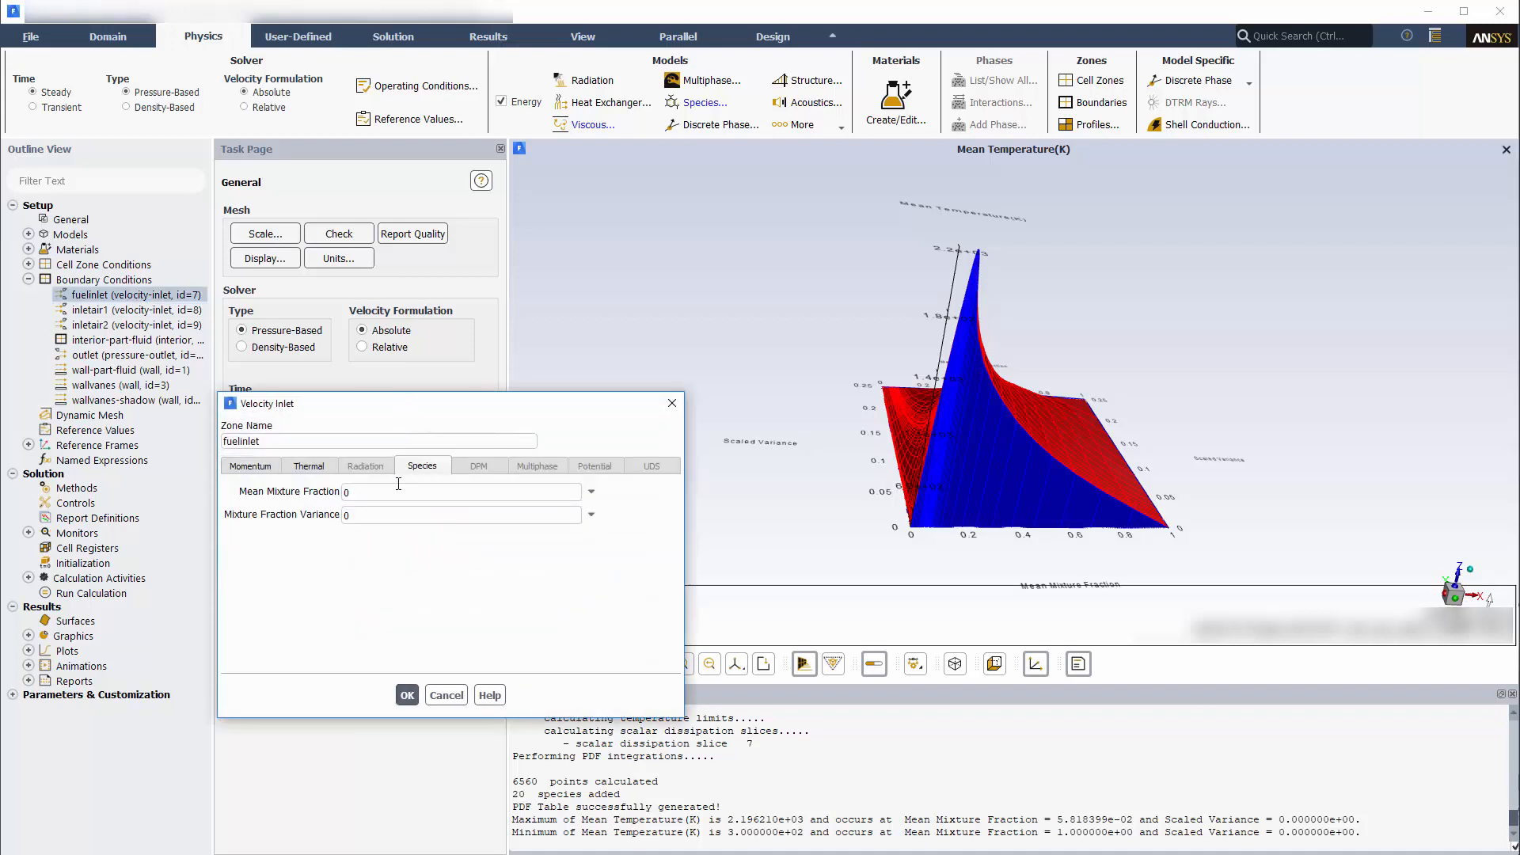
left_click(407, 696)
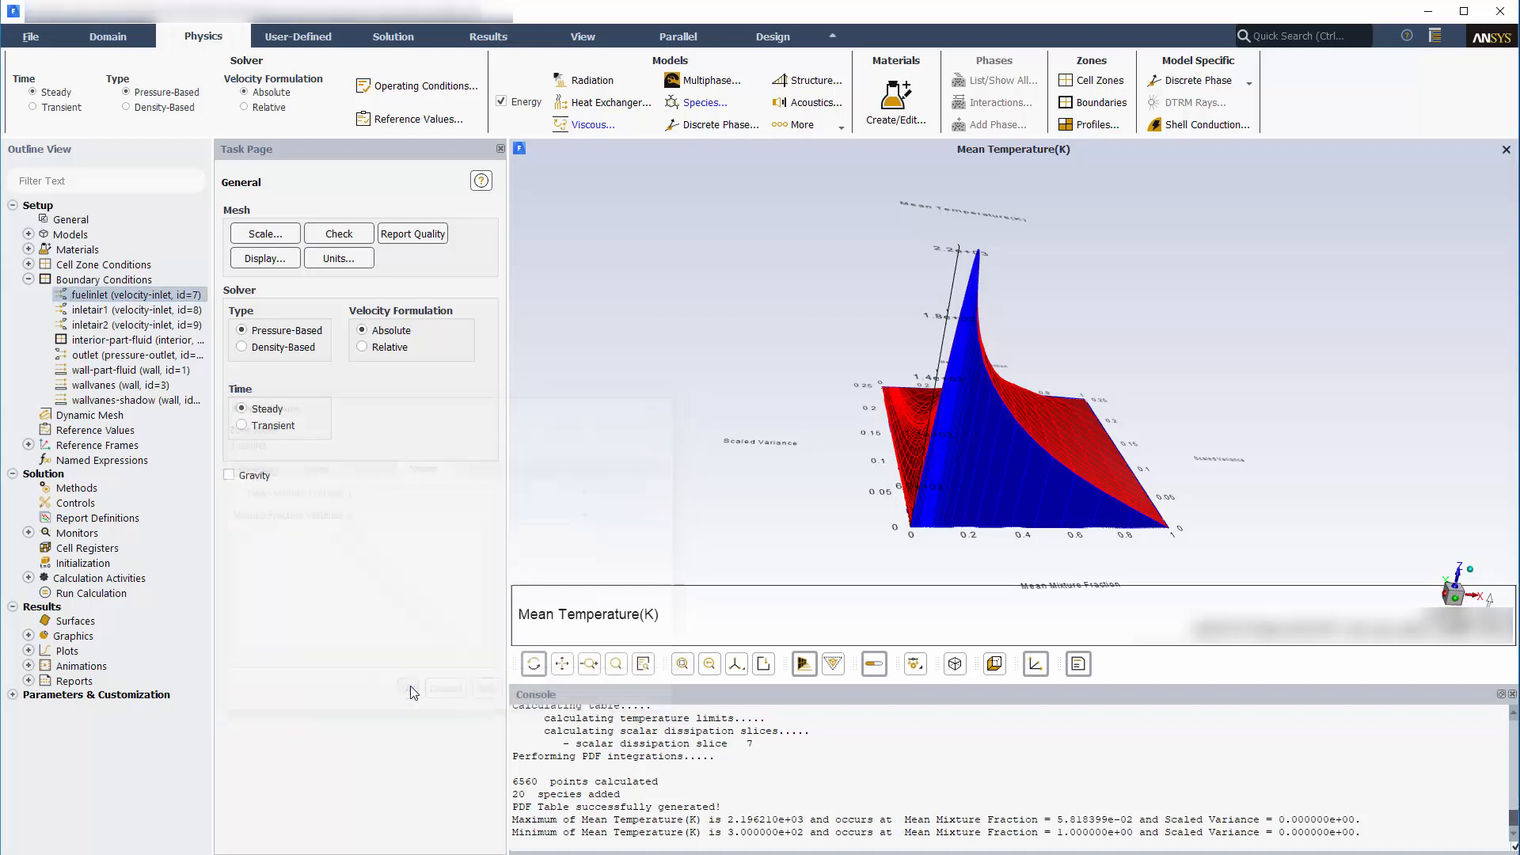
left_click(393, 36)
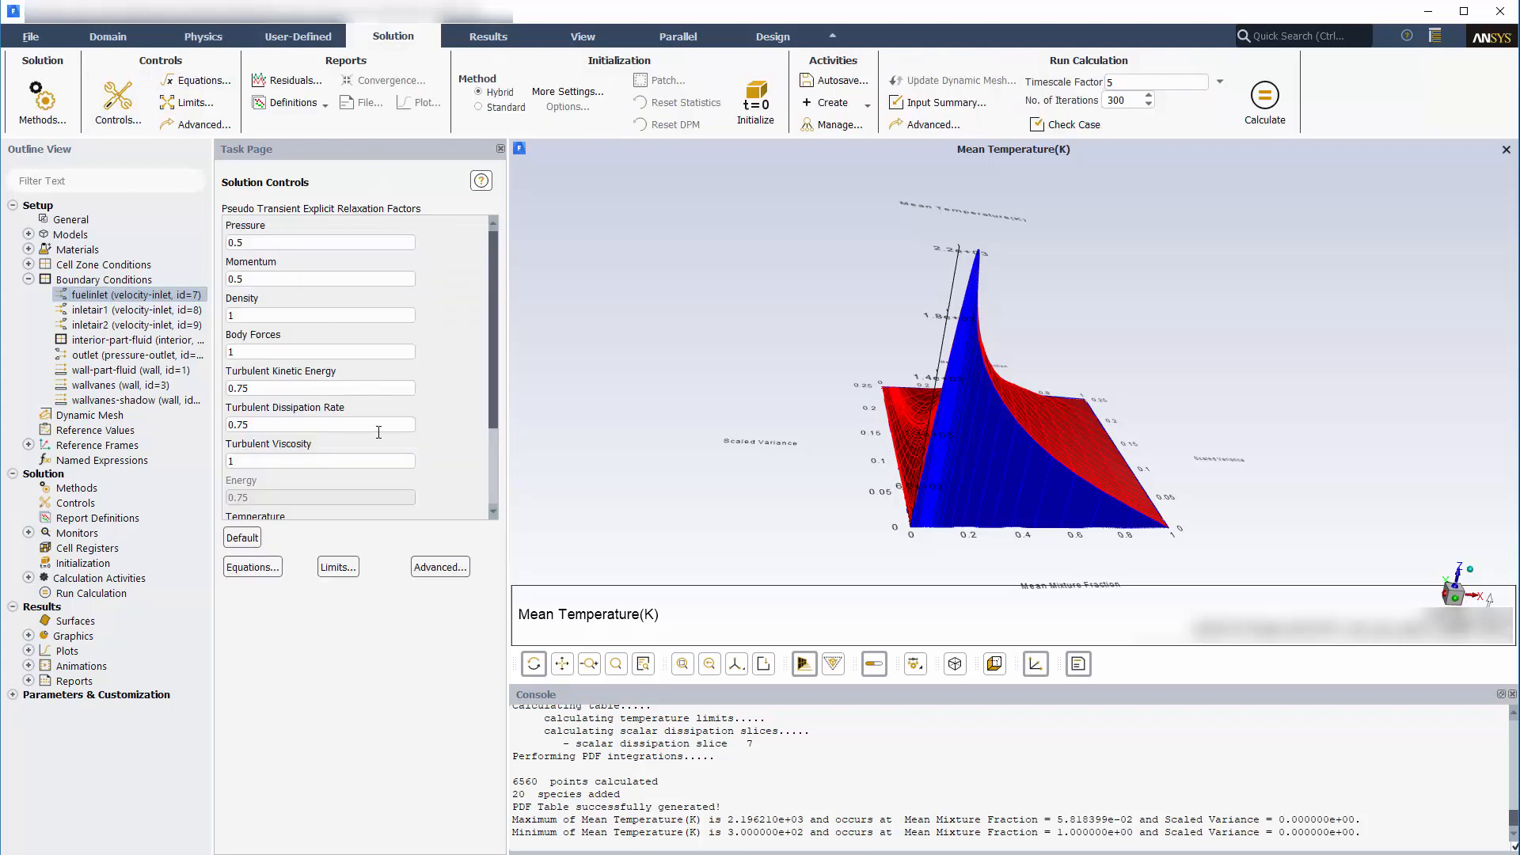
Step: Set Energy and Mean Mixture Fraction time scale factors to 10, then start calculating with initialization
left_click(440, 567)
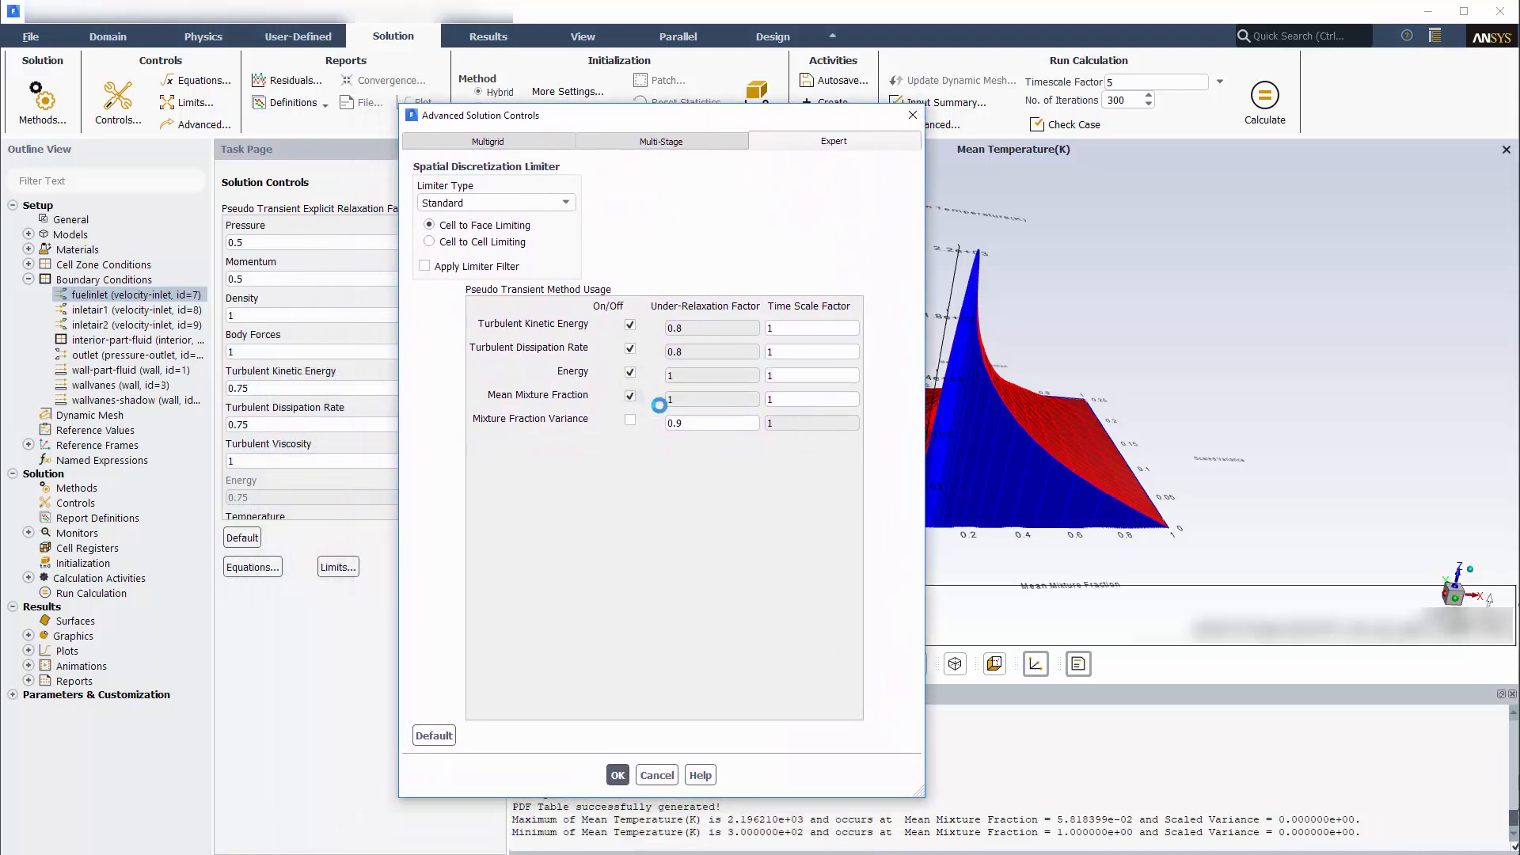
type("10")
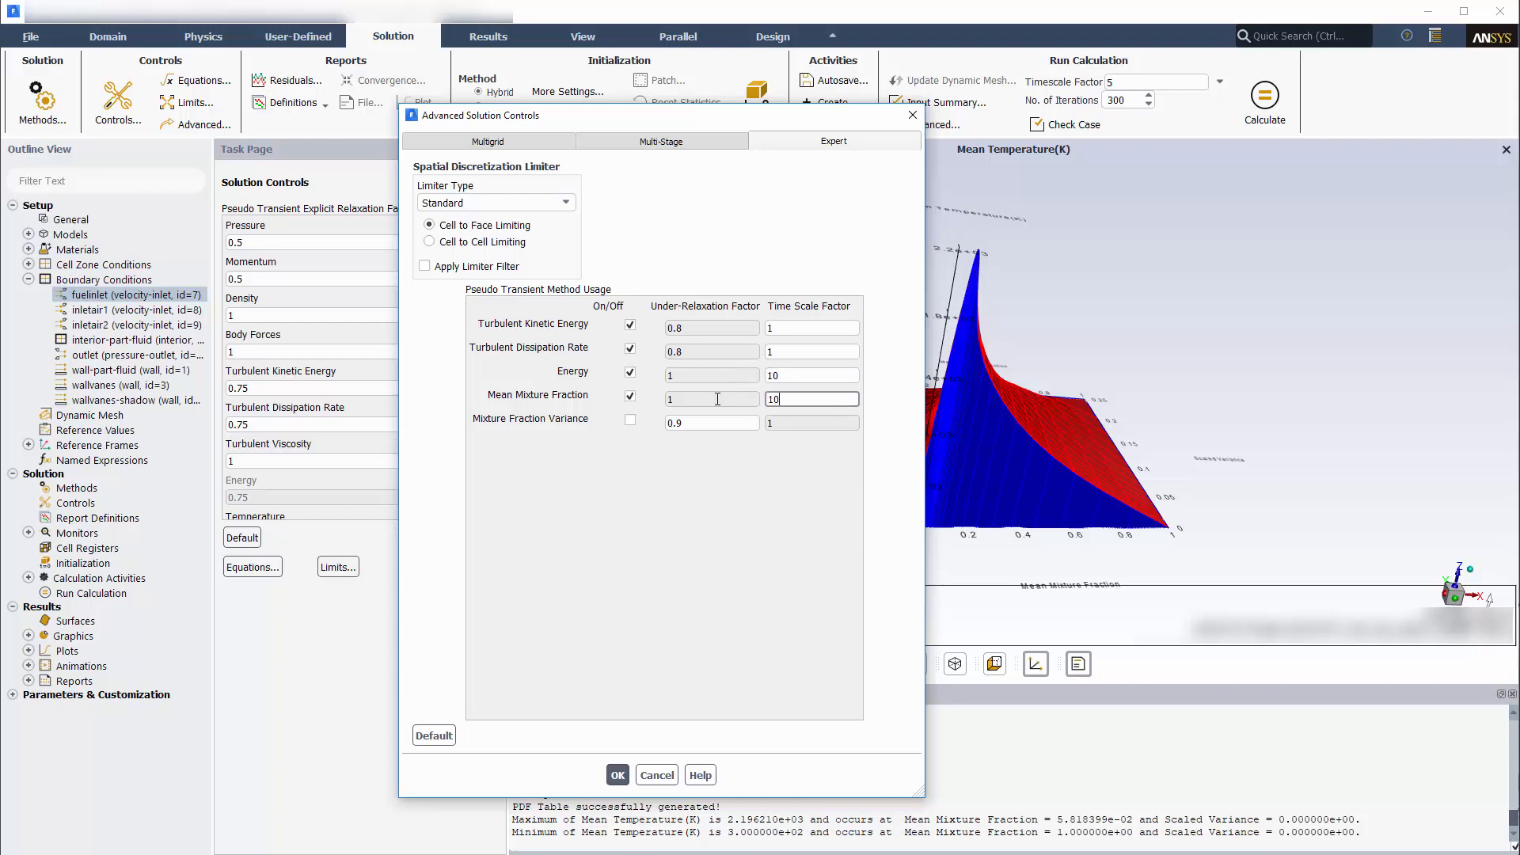
left_click(616, 775)
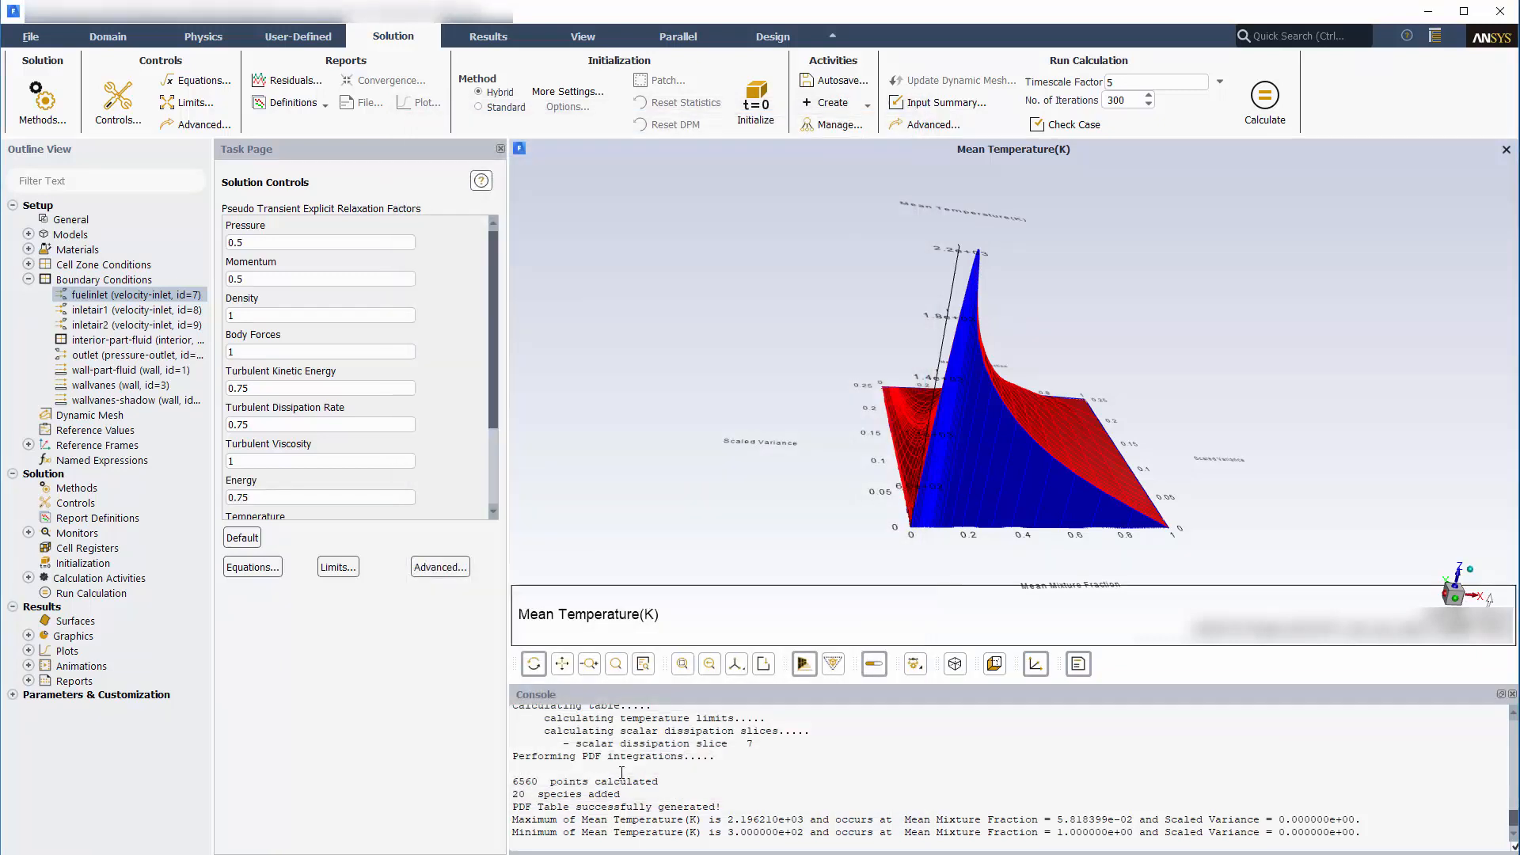
left_click(1264, 103)
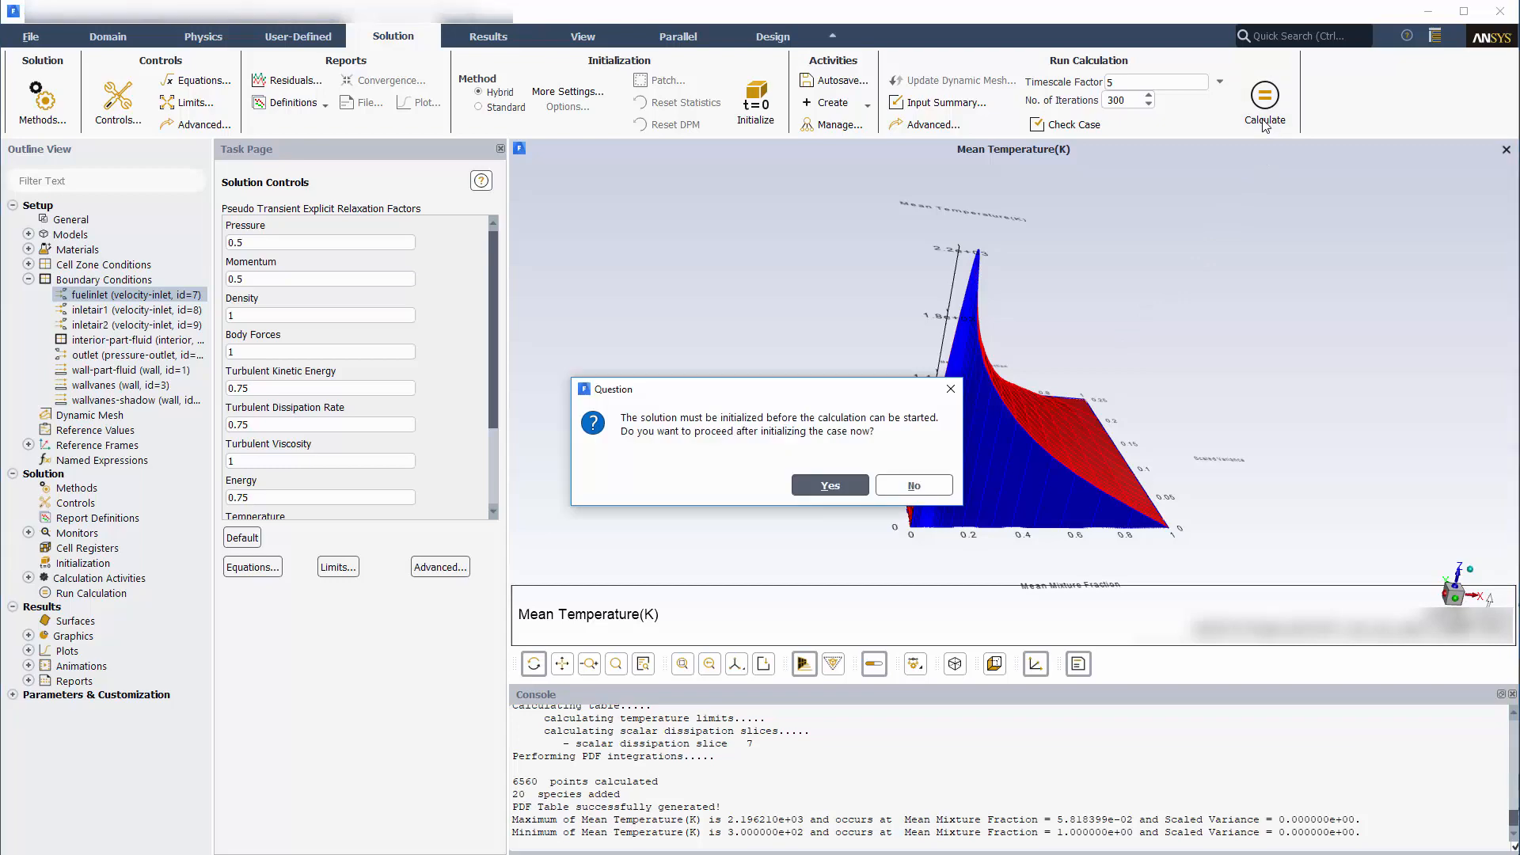
left_click(828, 484)
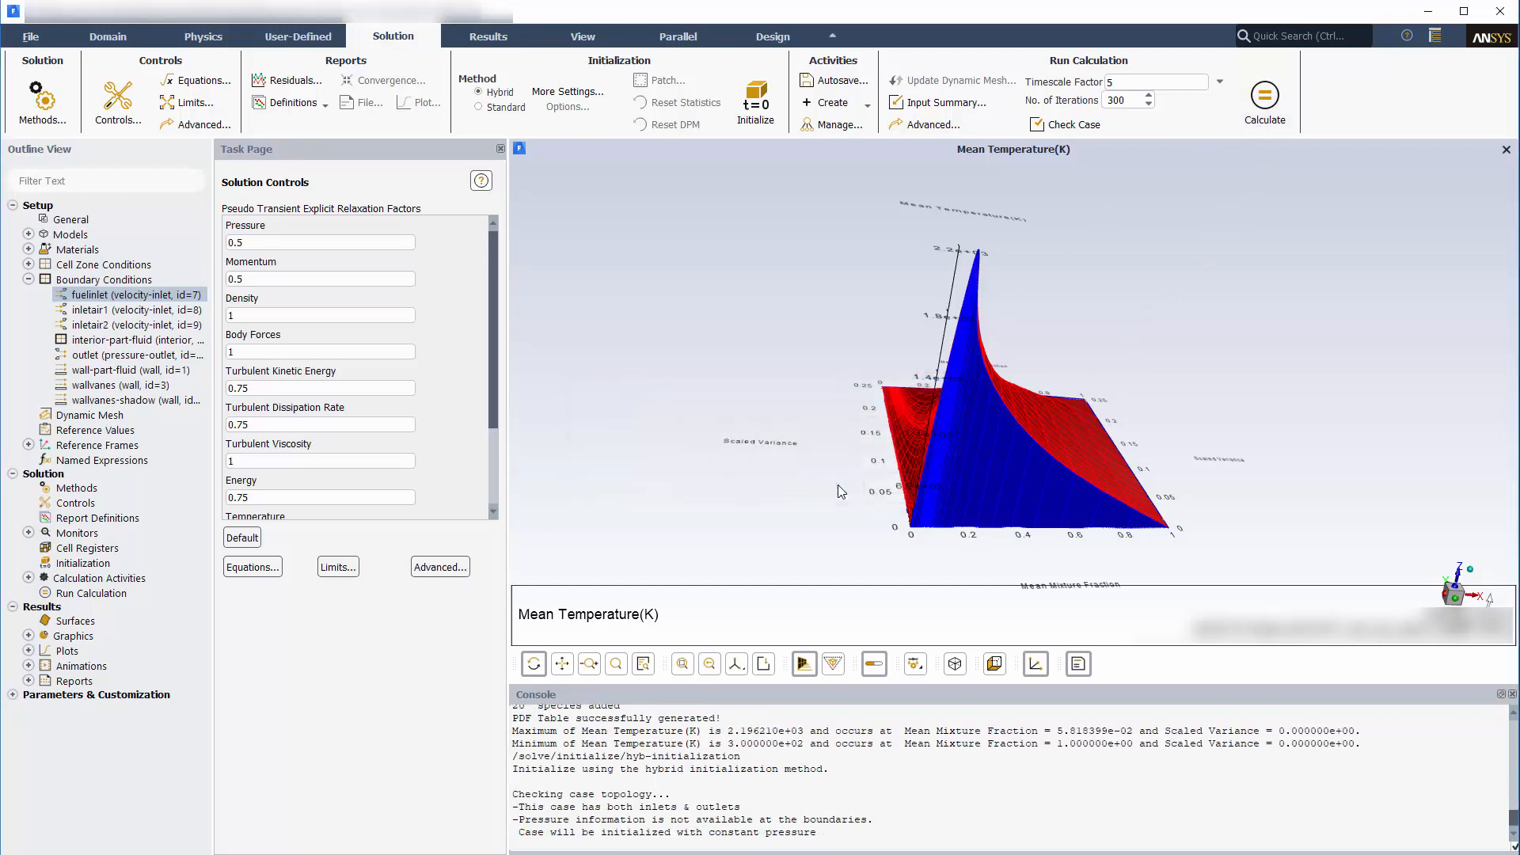